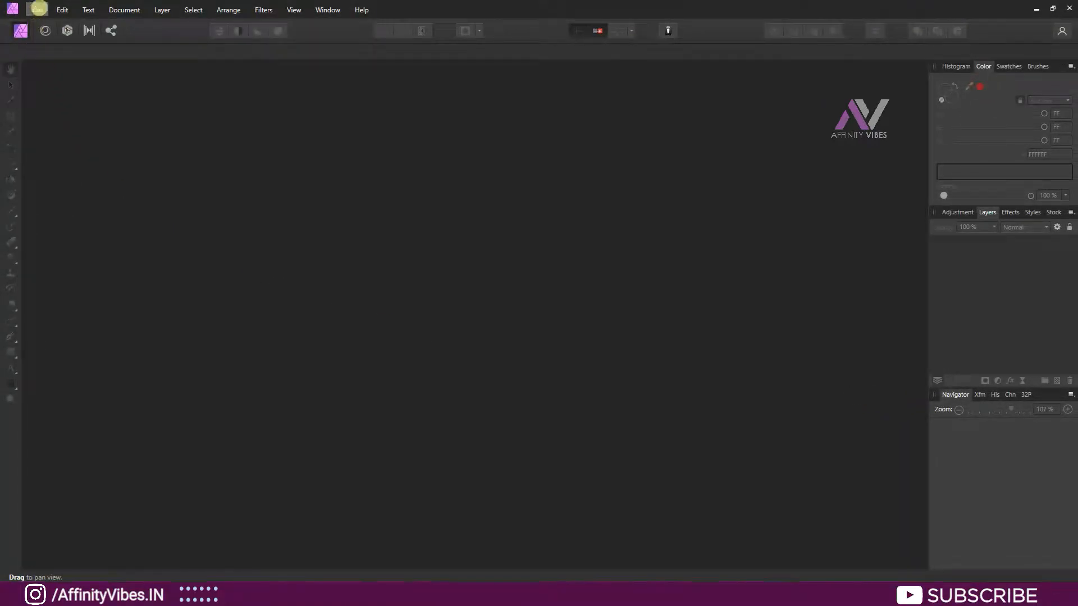
Open the portrait JPG via File > Open.
click(36, 10)
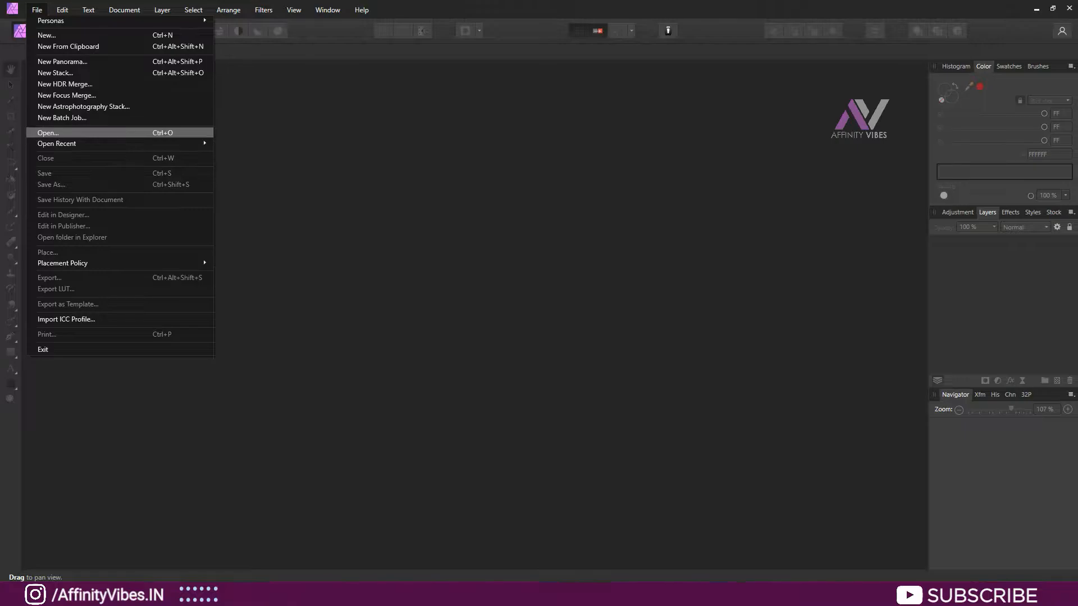
click(47, 133)
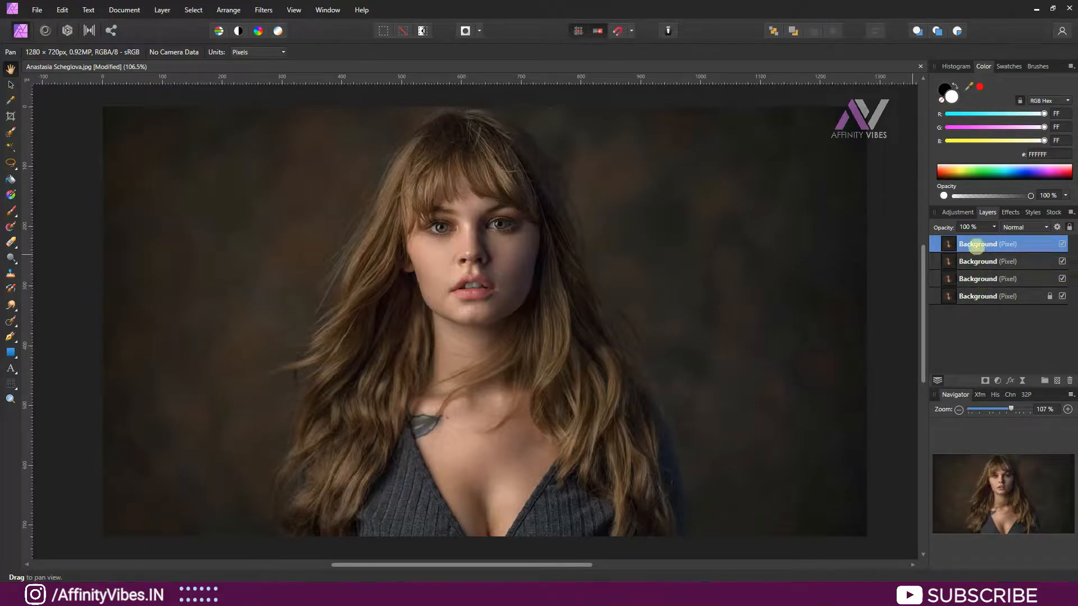
Rename the layers 01, 02, 03 and Main Image, hide 02 and select 03.
double_click(978, 243)
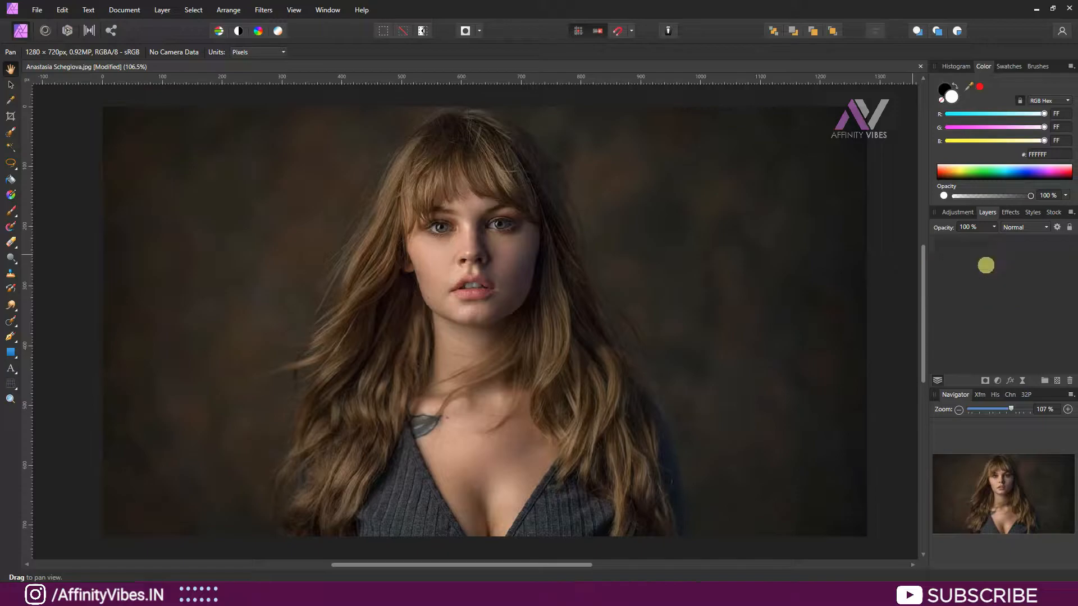
double_click(979, 279)
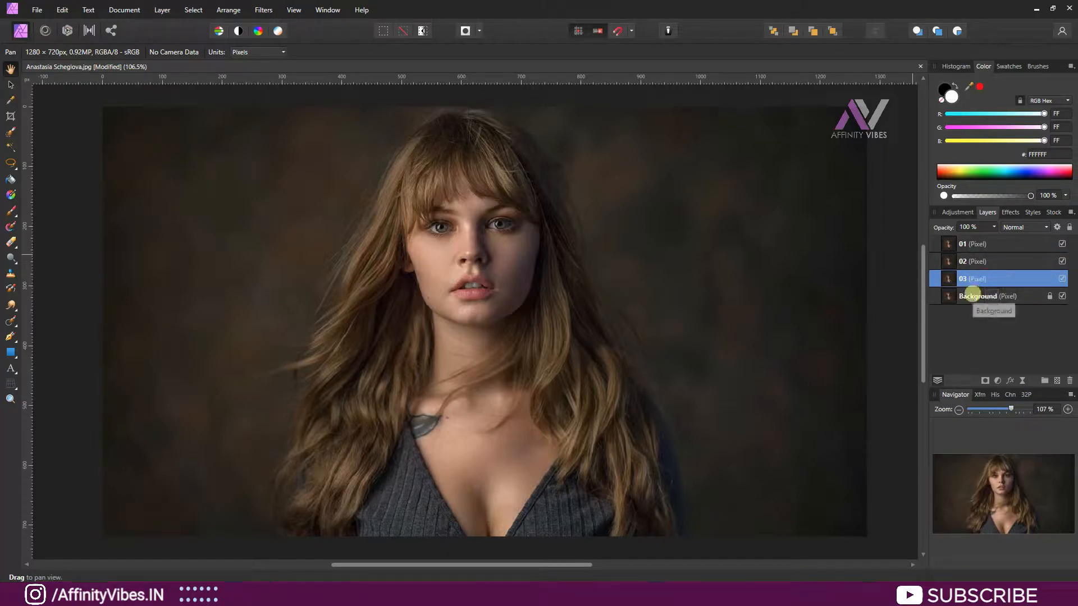
double_click(978, 296)
text(Main Image)
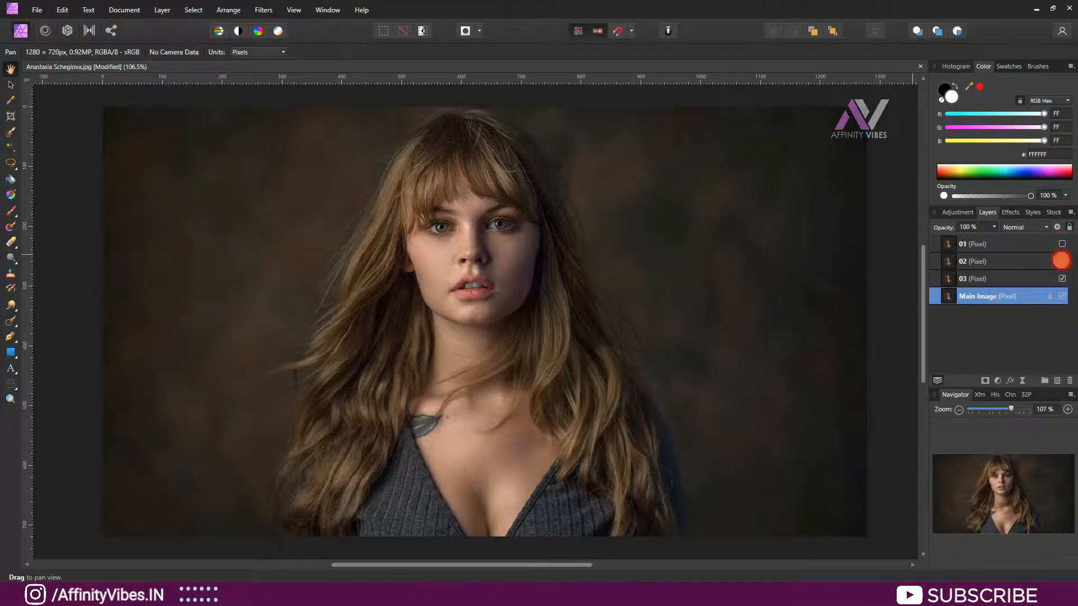
click(983, 278)
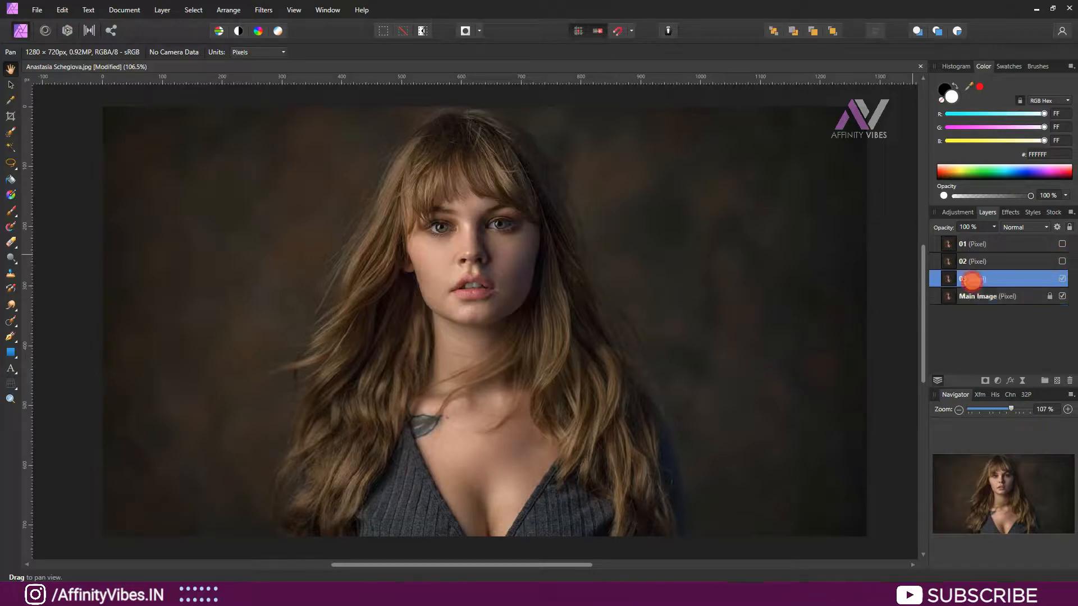
click(968, 278)
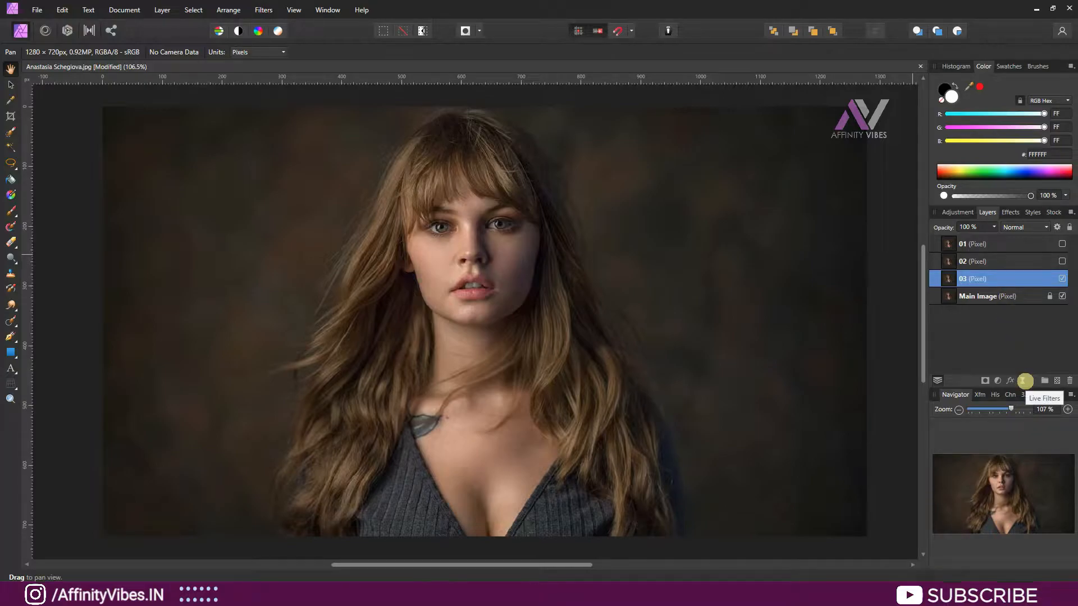
Add a live Motion Blur filter to layer 03 with Preserve Alpha ticked.
click(1024, 380)
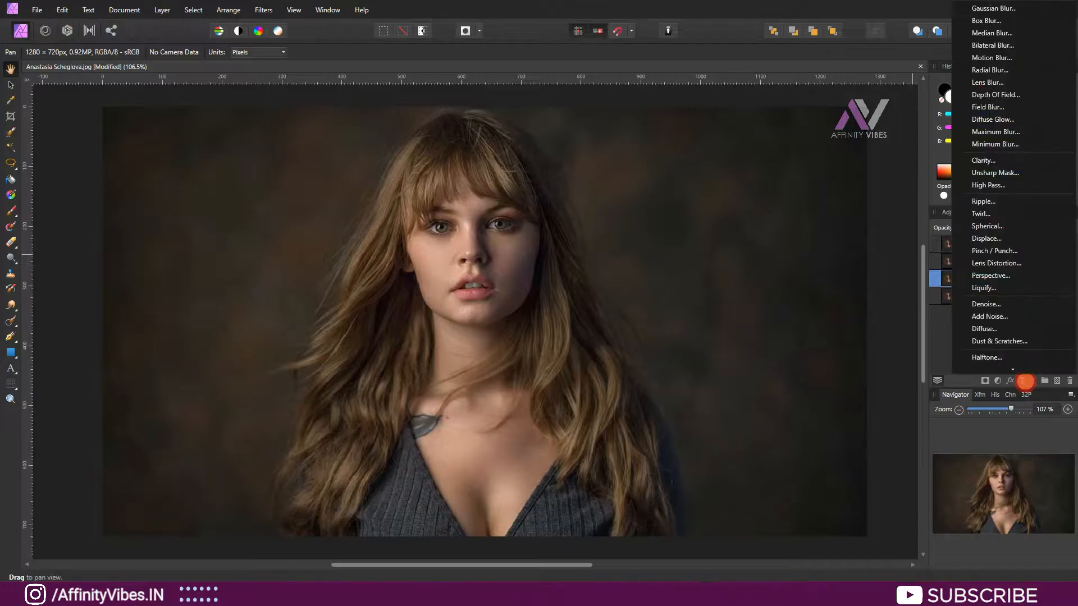
mouse_move(983, 201)
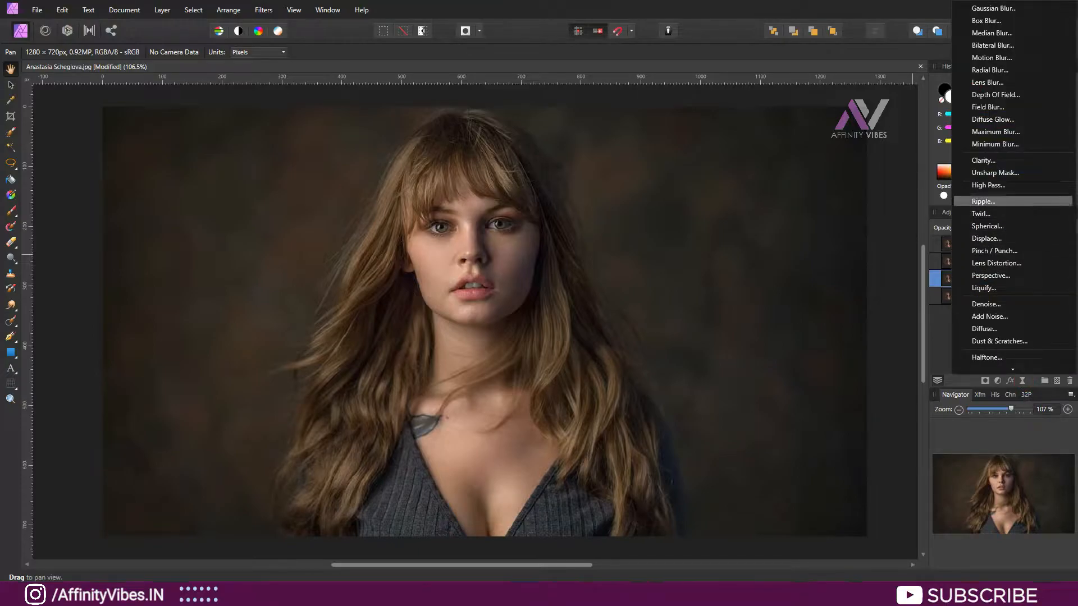
mouse_move(991, 58)
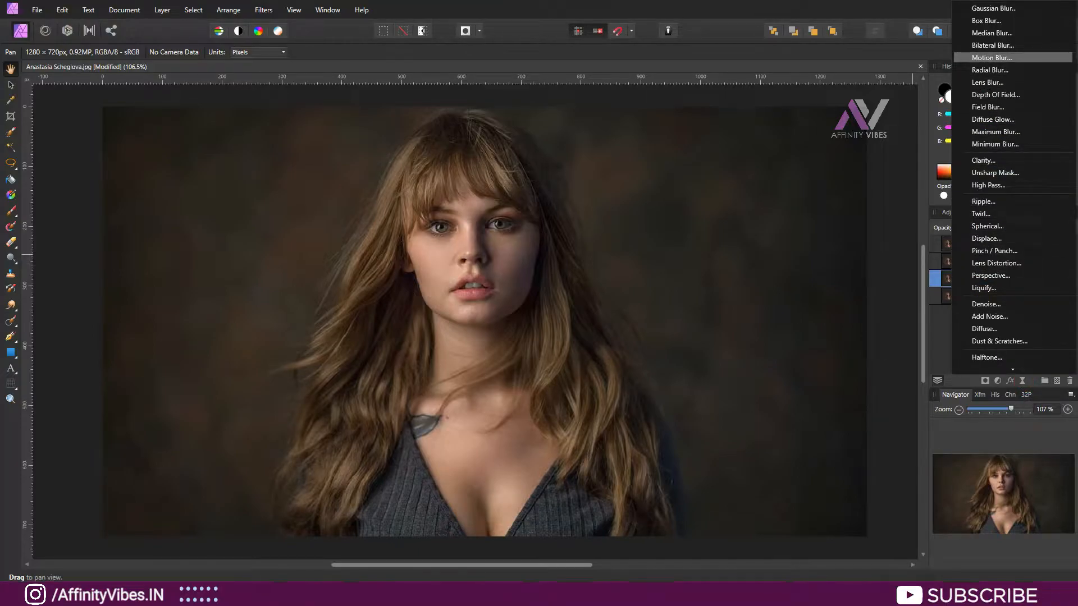
click(991, 57)
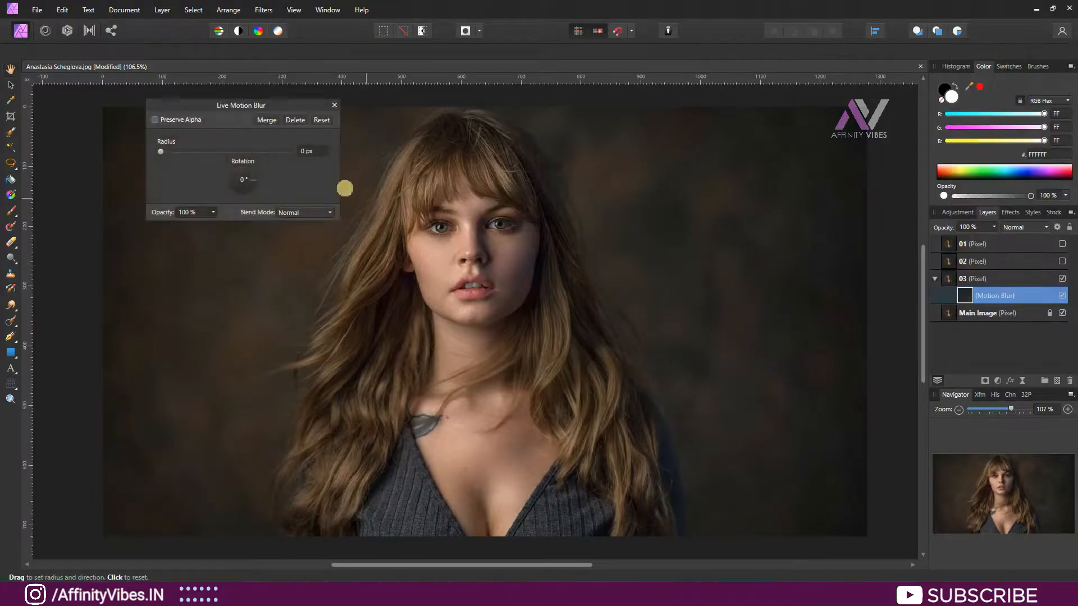
drag(240, 106, 272, 196)
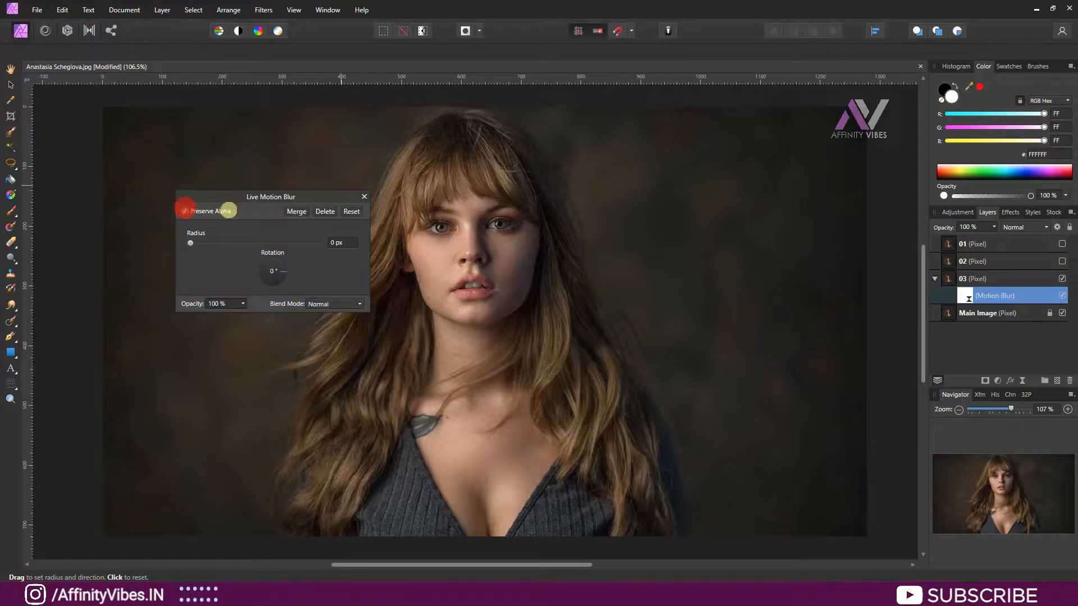
click(184, 211)
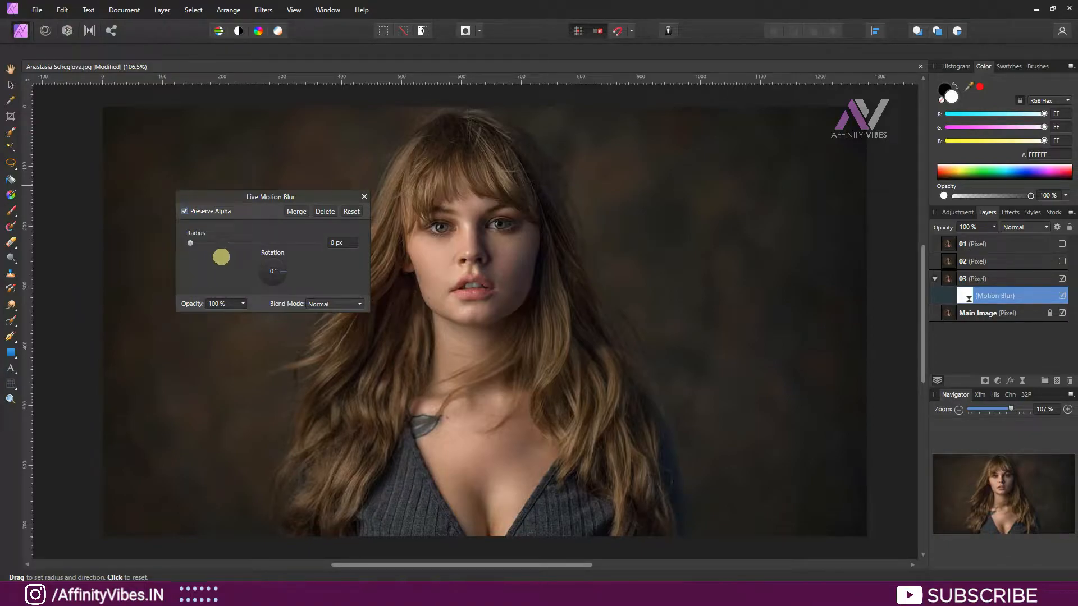
Settle the motion blur radius at about 40 px and close the dialog.
drag(190, 243, 231, 243)
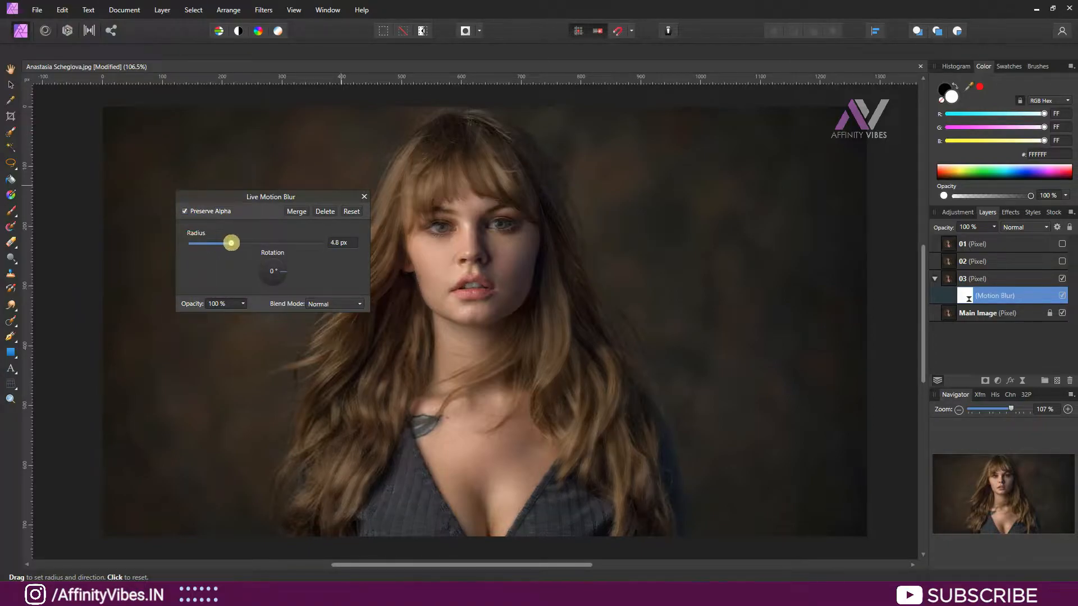
drag(231, 243, 260, 243)
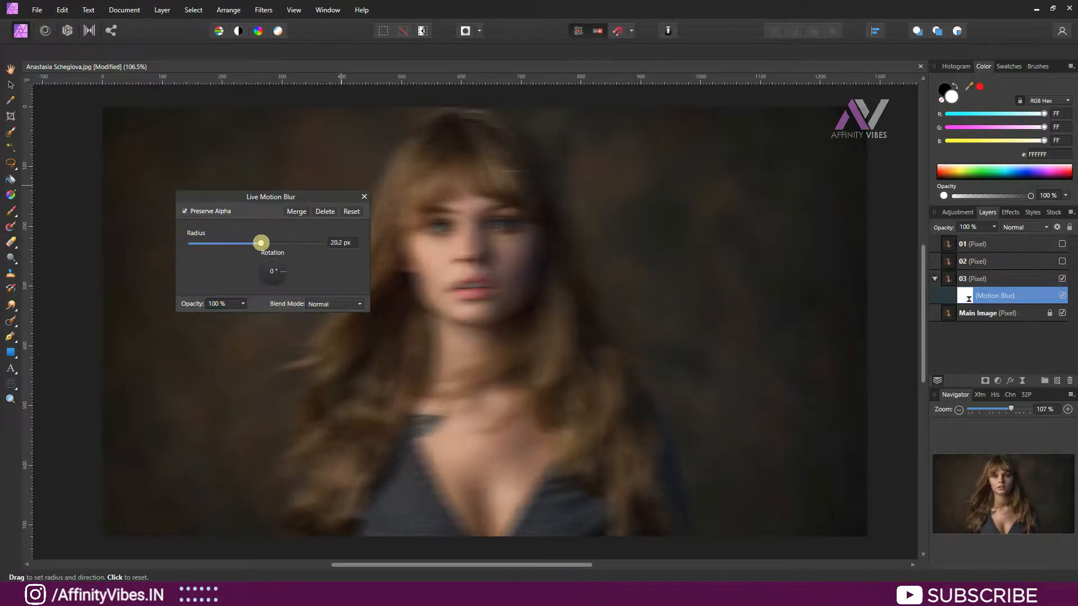
drag(260, 242, 288, 242)
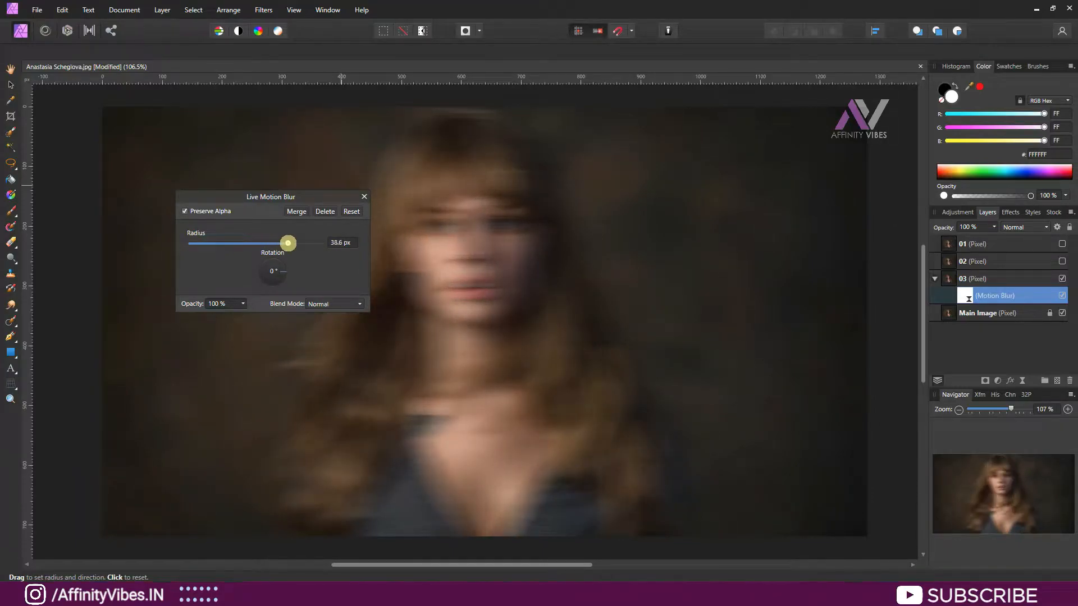
drag(288, 243, 310, 244)
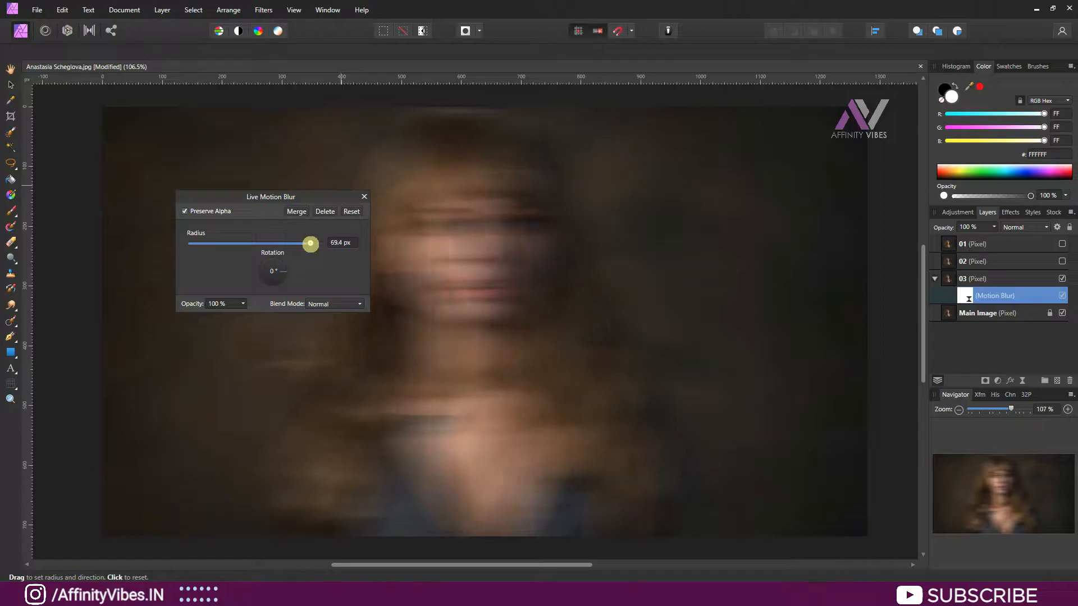
drag(309, 243, 313, 243)
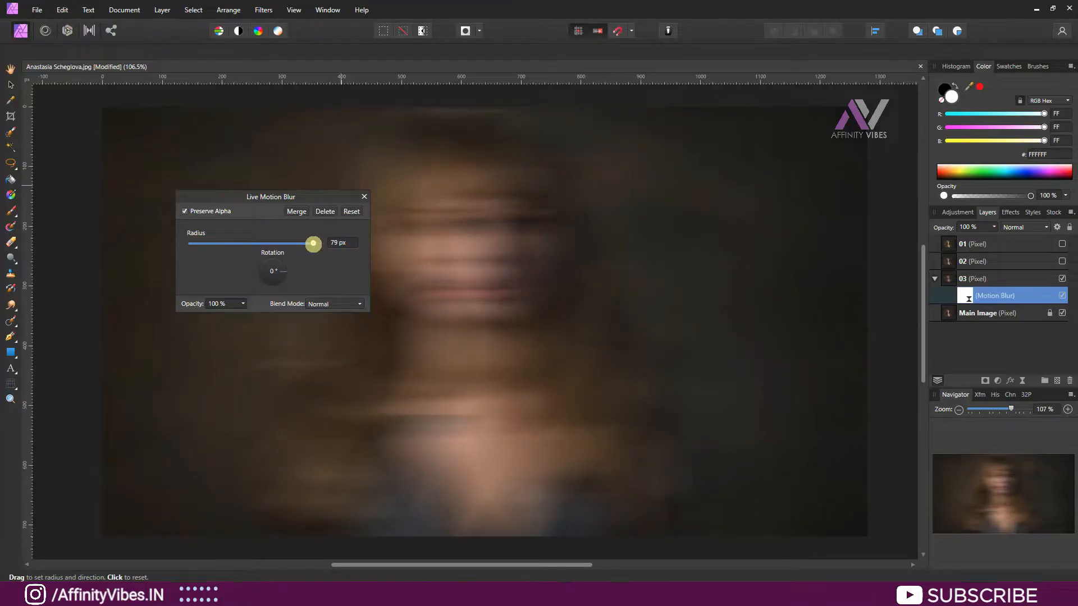
drag(314, 242, 304, 243)
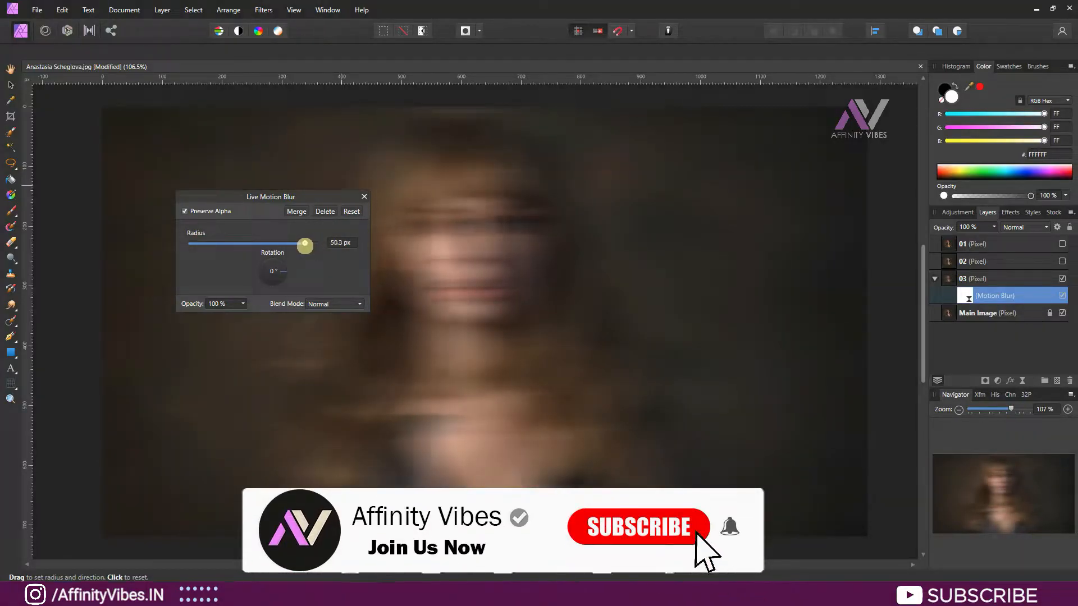
drag(305, 246, 290, 246)
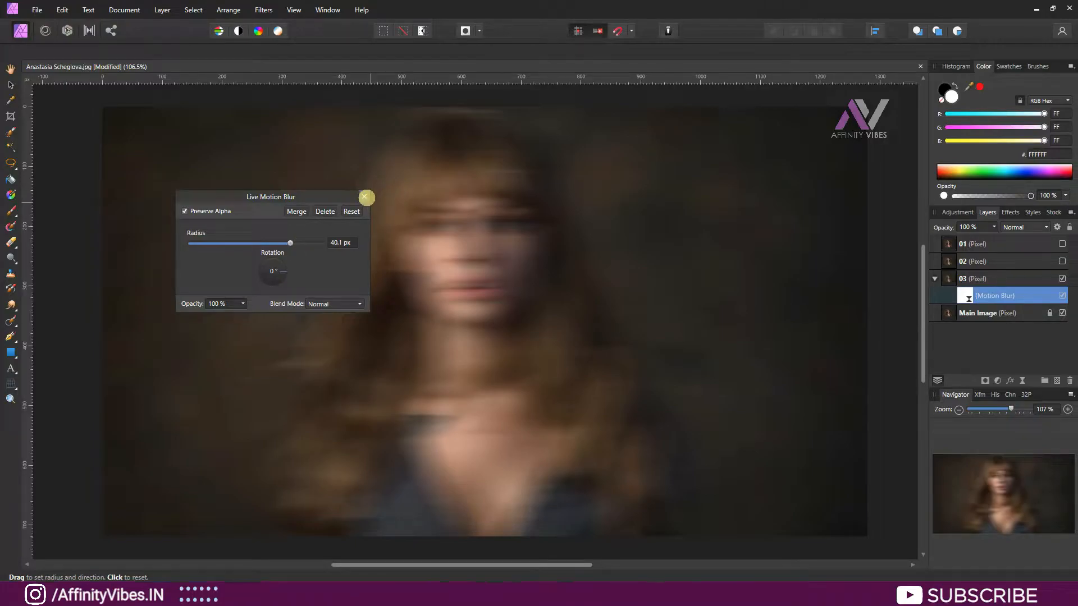
click(366, 198)
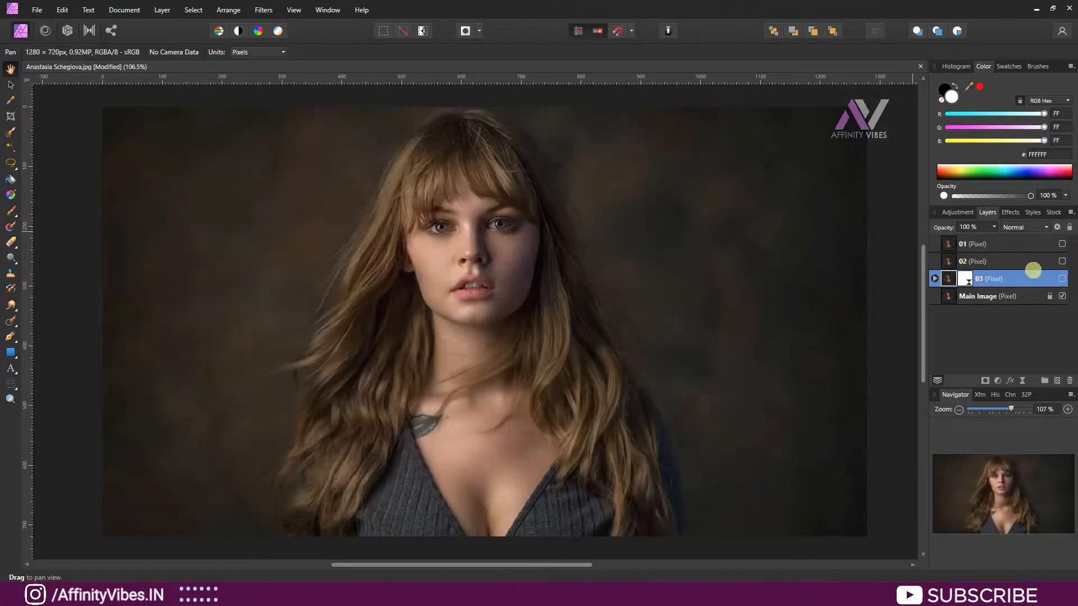
Add a live Motion Blur to layer 02 and drag its radius high for a smeared ghost.
click(972, 261)
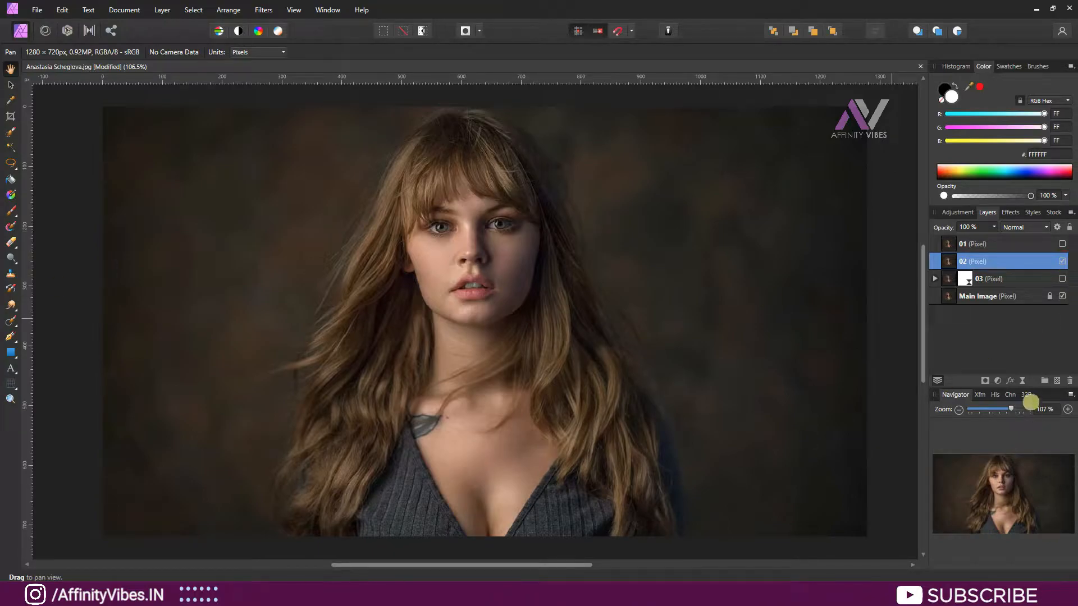
click(263, 10)
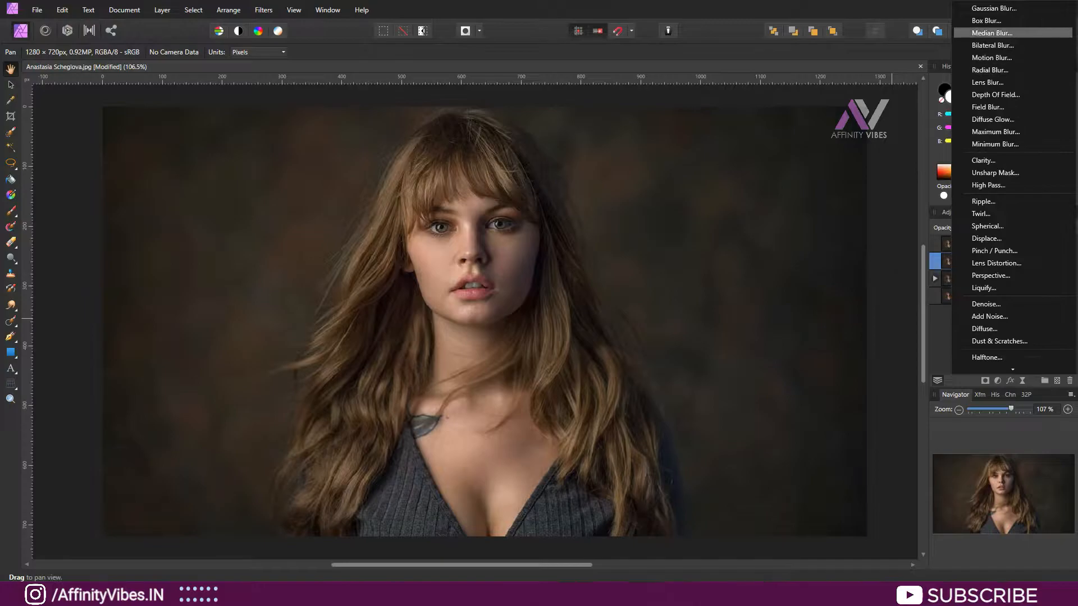
mouse_move(991, 57)
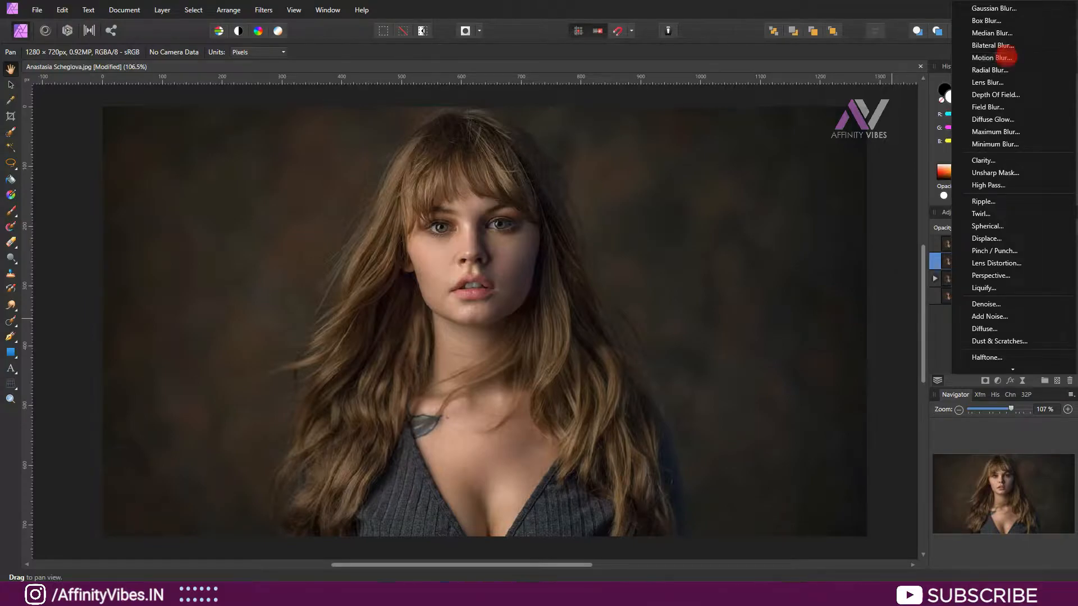
click(991, 58)
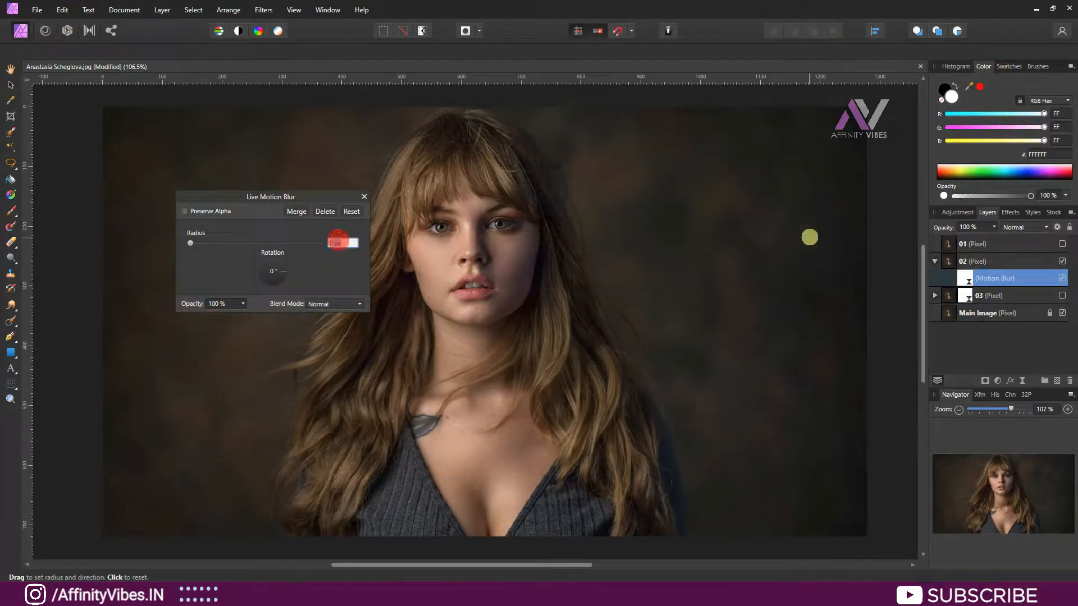
drag(191, 242, 290, 242)
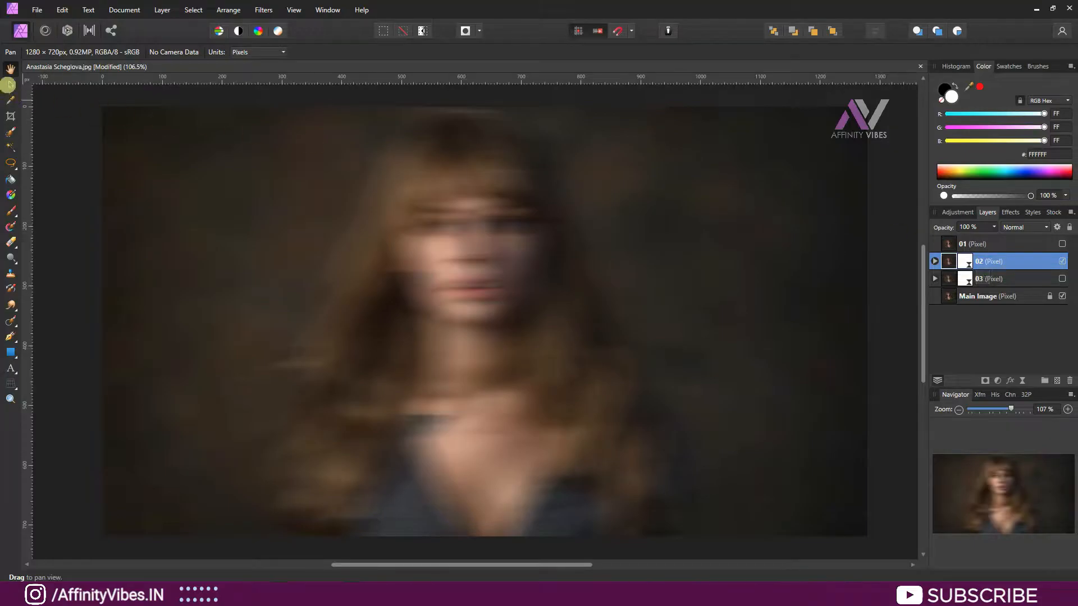
click(10, 84)
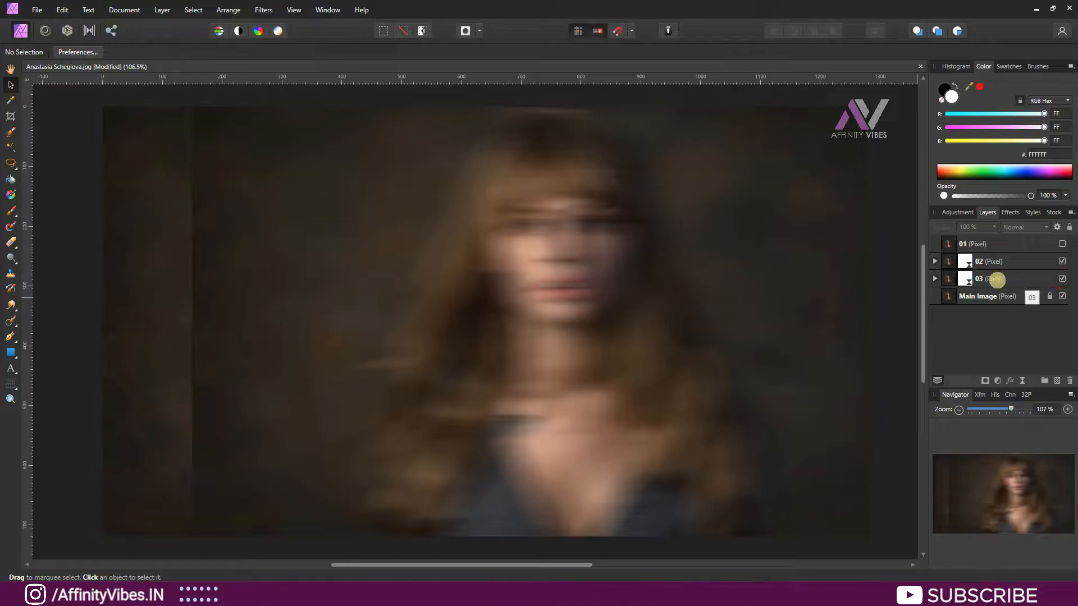
Drag blurred layer 03 left on the canvas with the Move Tool, then select layer 02.
click(990, 279)
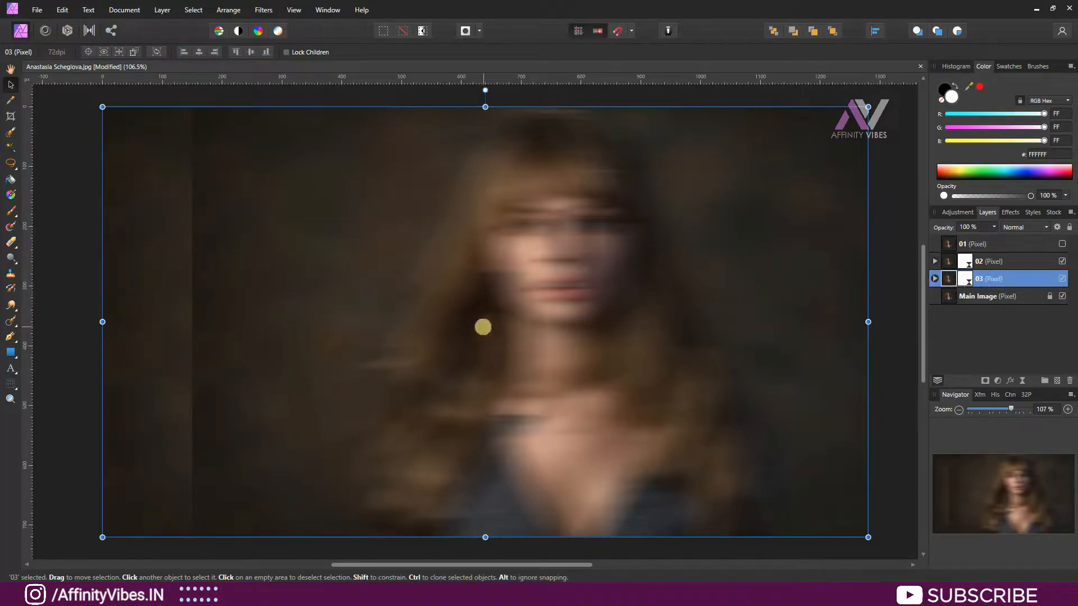
drag(483, 327, 446, 323)
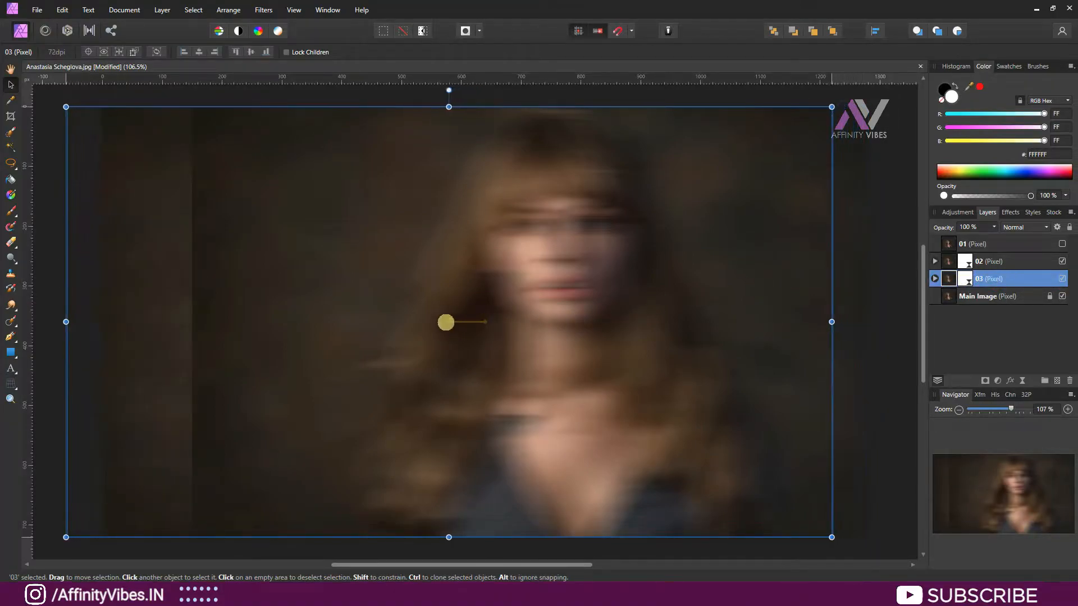
drag(445, 323, 403, 320)
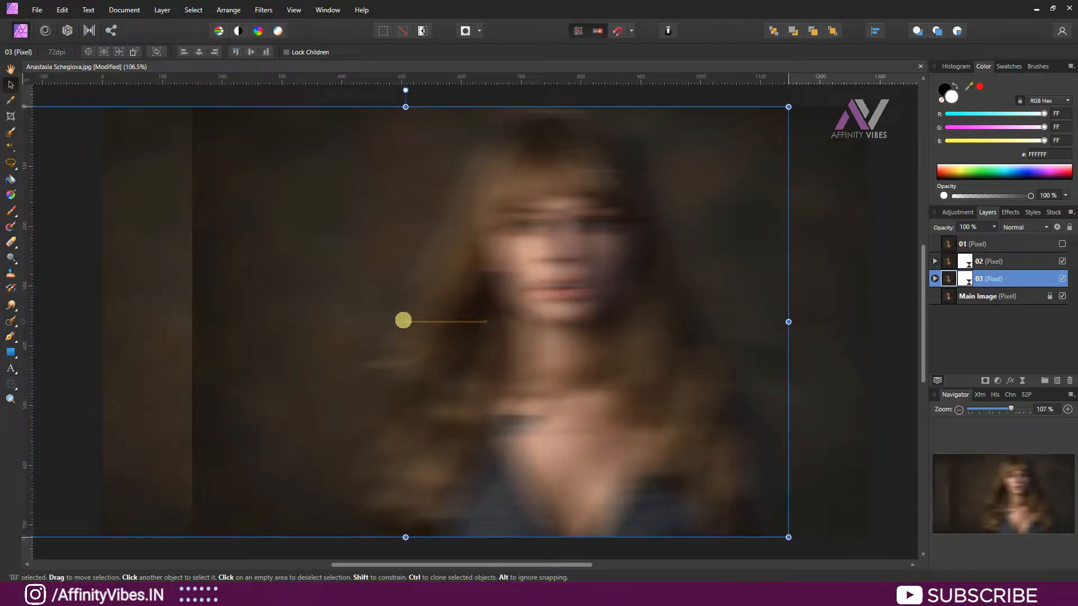
click(990, 261)
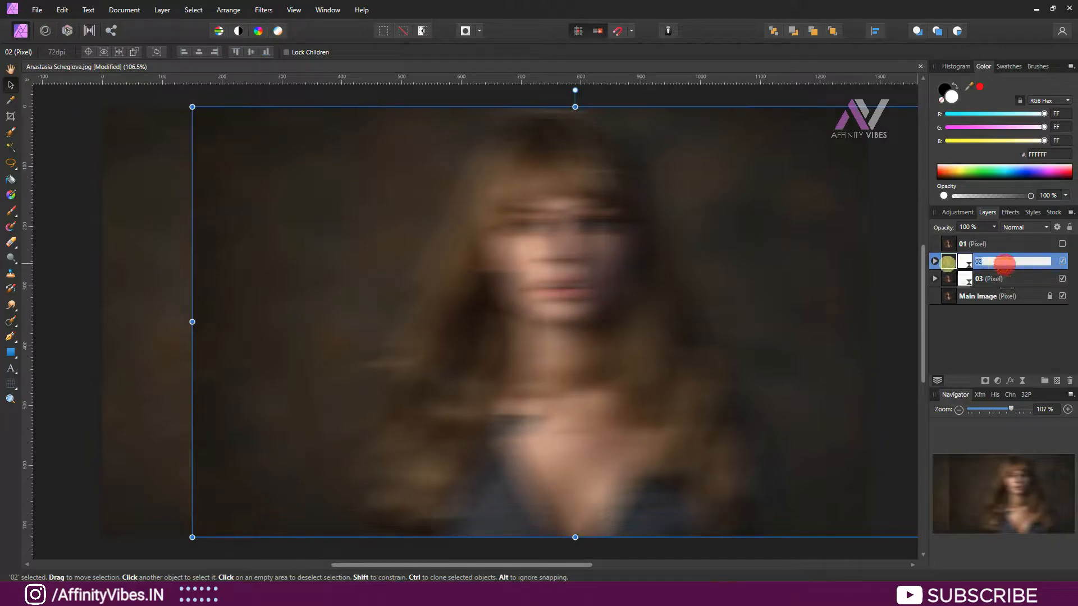
Set layer 02's blend mode to Lighten and make the sharp 01 layer visible.
click(1024, 227)
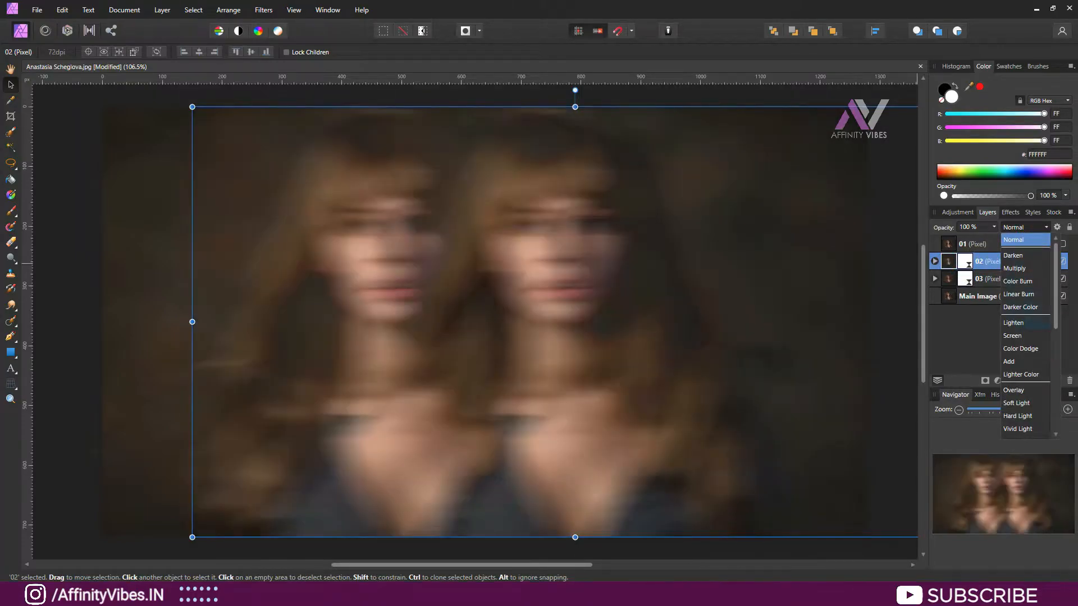
click(1013, 323)
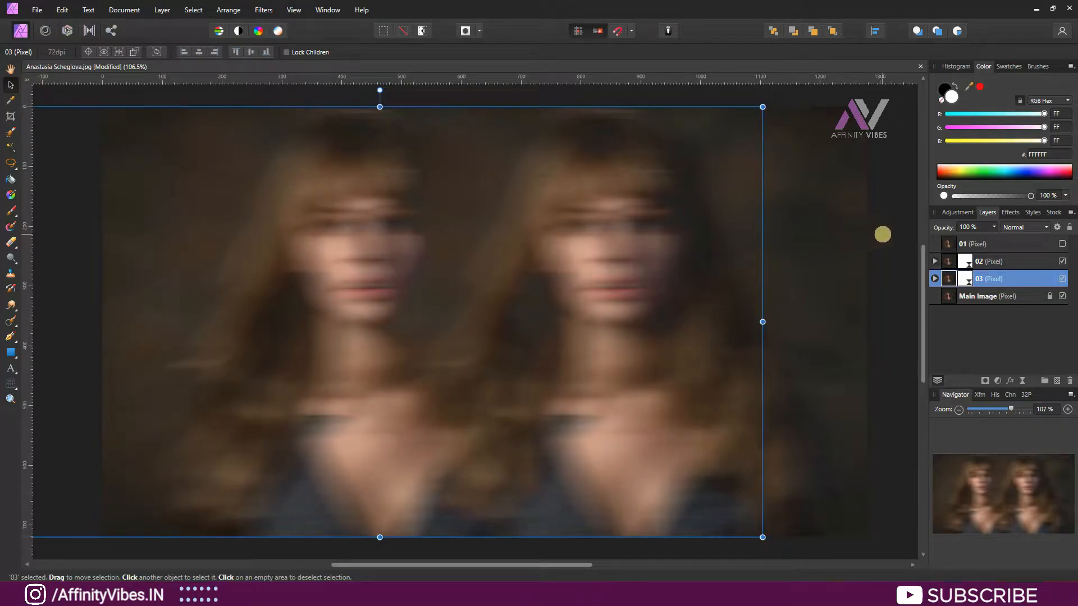
click(990, 261)
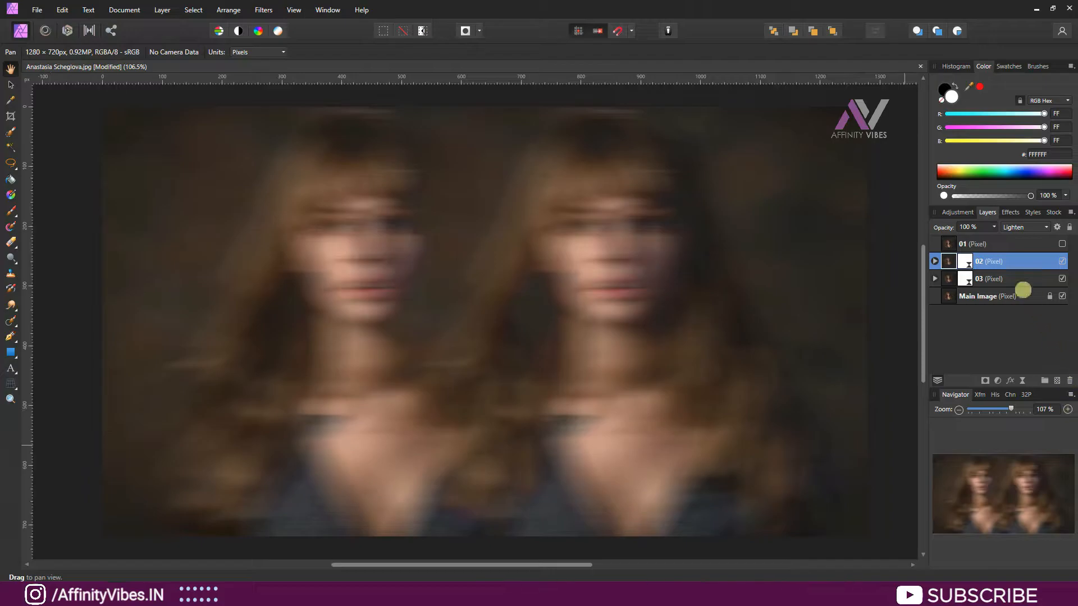
click(972, 243)
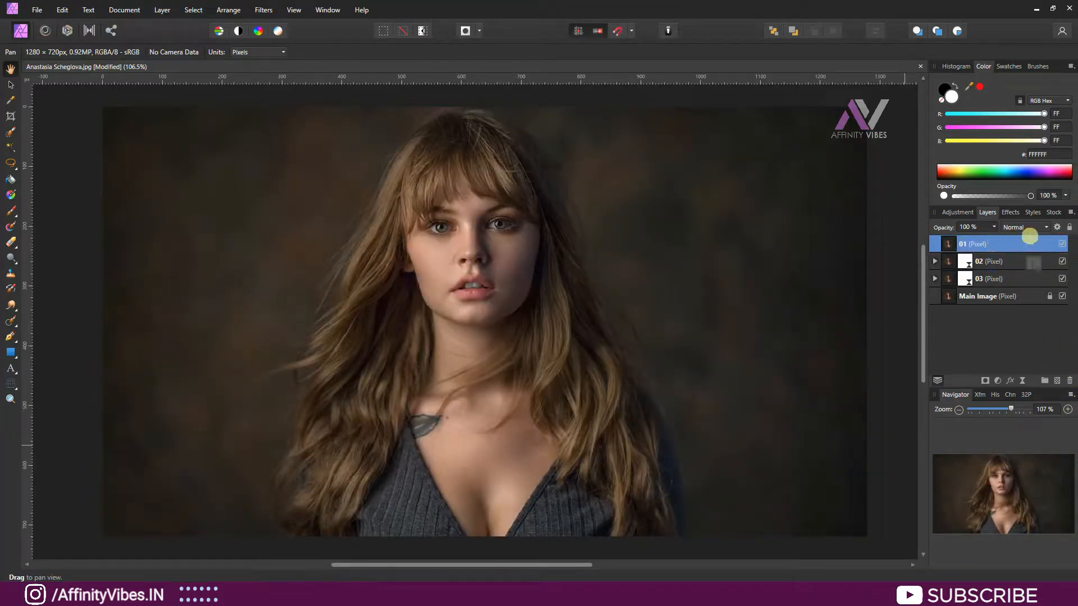
click(1024, 226)
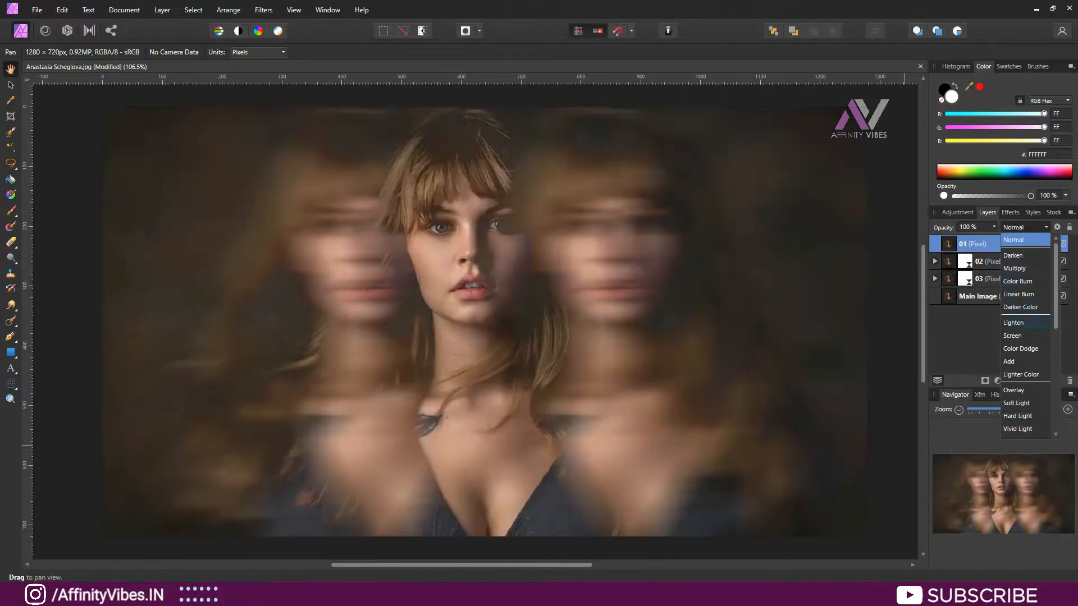
Keep layer 01 at Normal blending and raise its motion blur to about 20 px.
click(1013, 323)
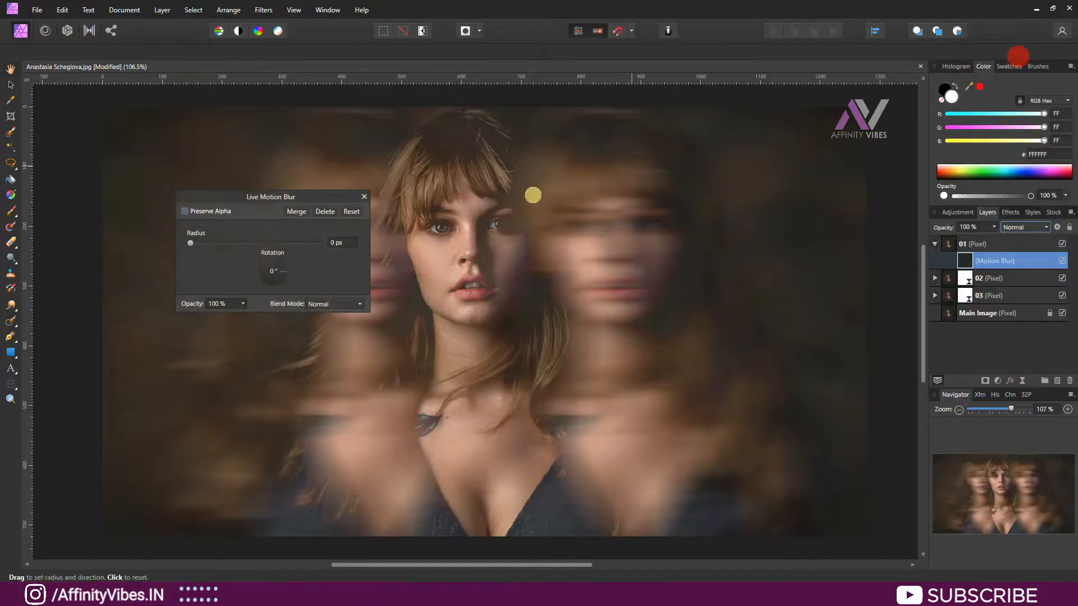
drag(191, 243, 234, 243)
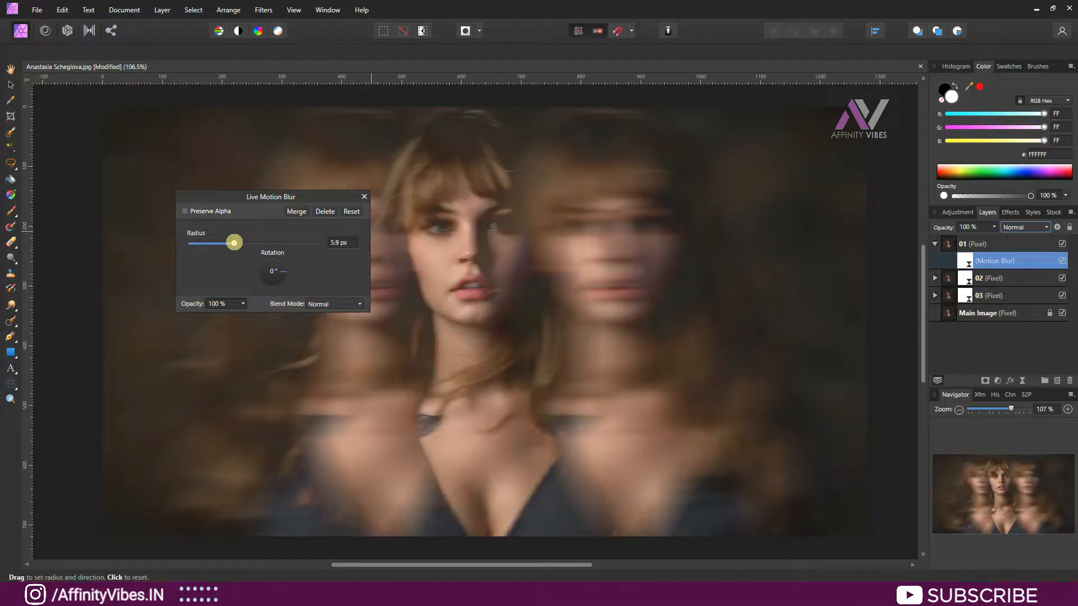
drag(234, 243, 259, 242)
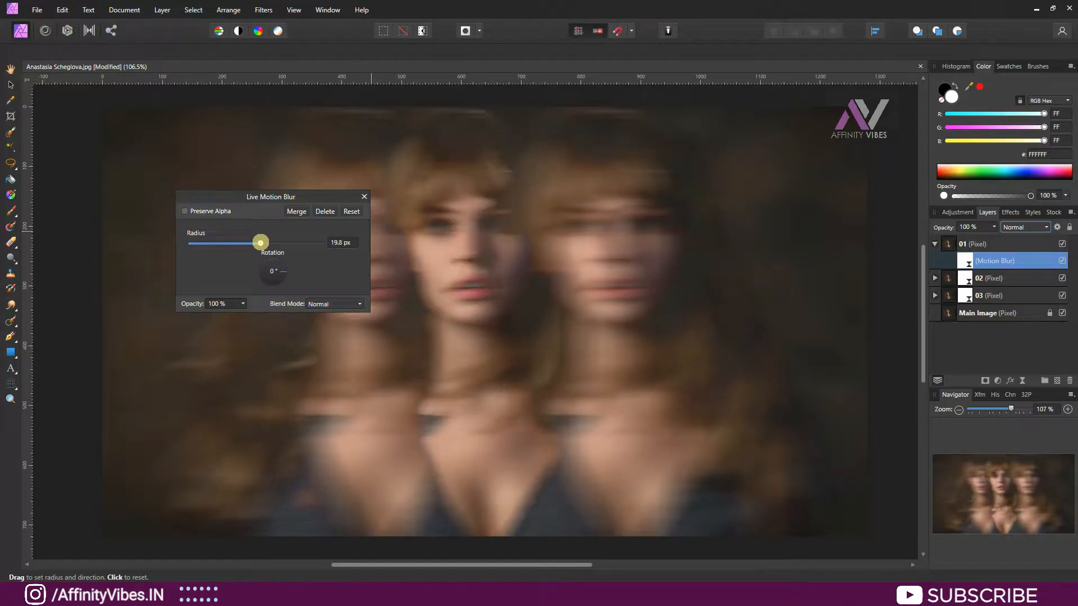
drag(259, 242, 268, 242)
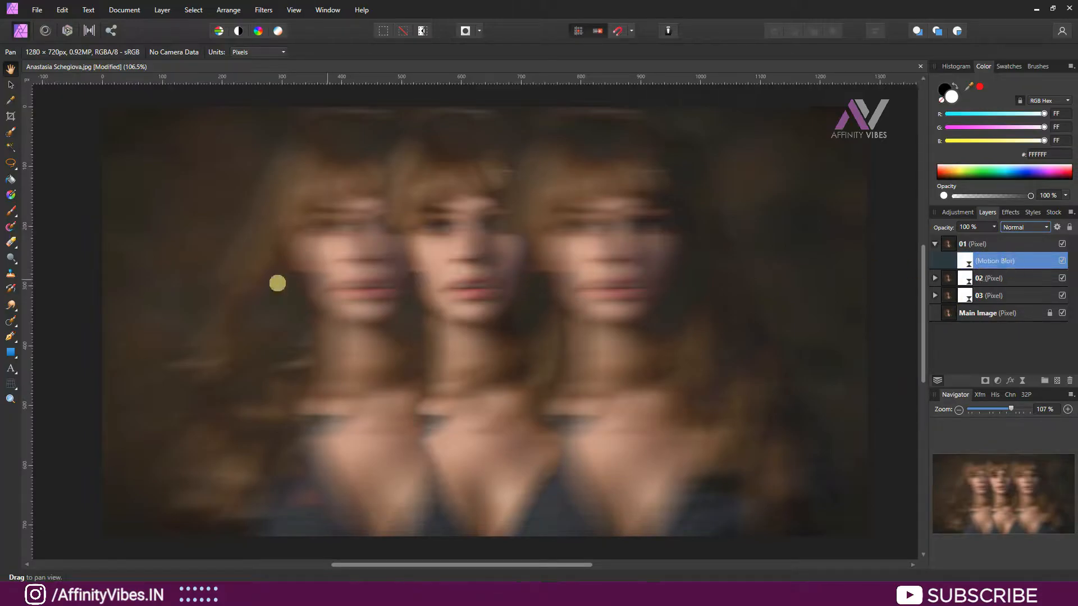
mouse_move(11, 200)
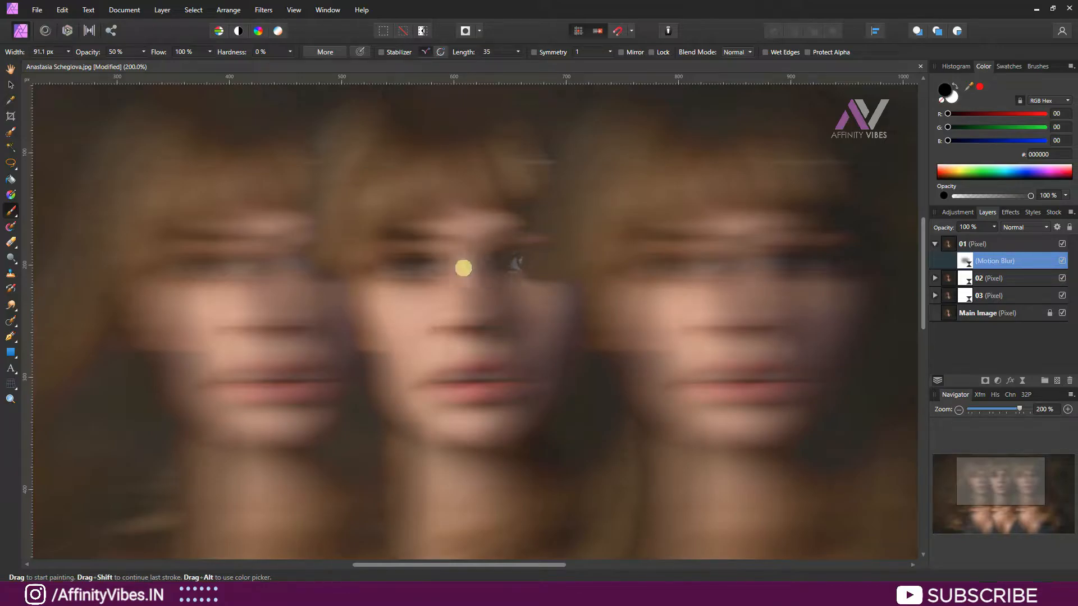
Paint black on the blur mask over the middle figure so her face stays sharp.
drag(462, 268, 394, 268)
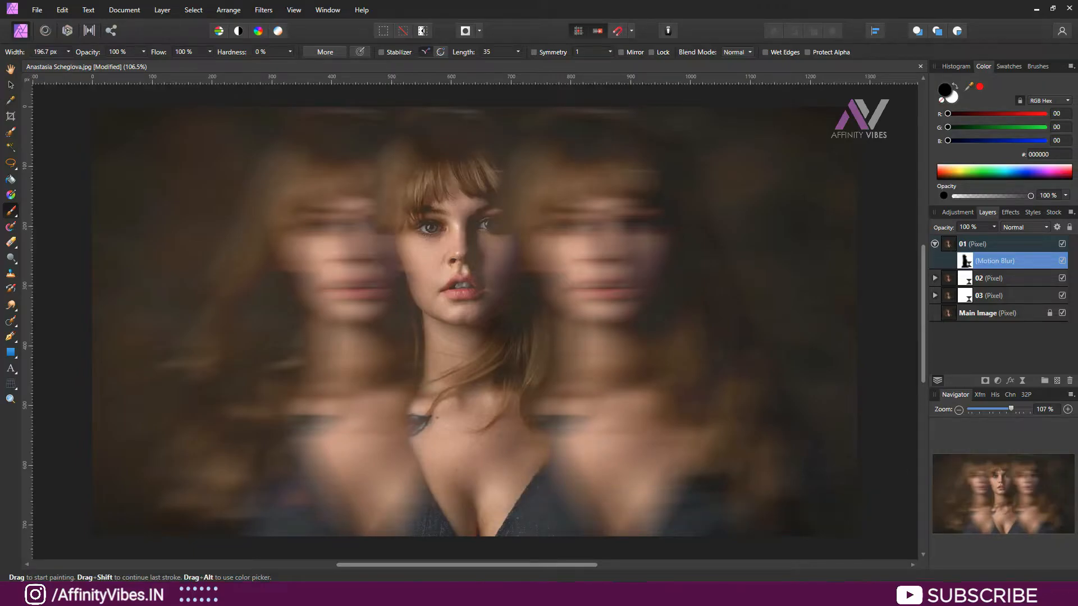
click(10, 70)
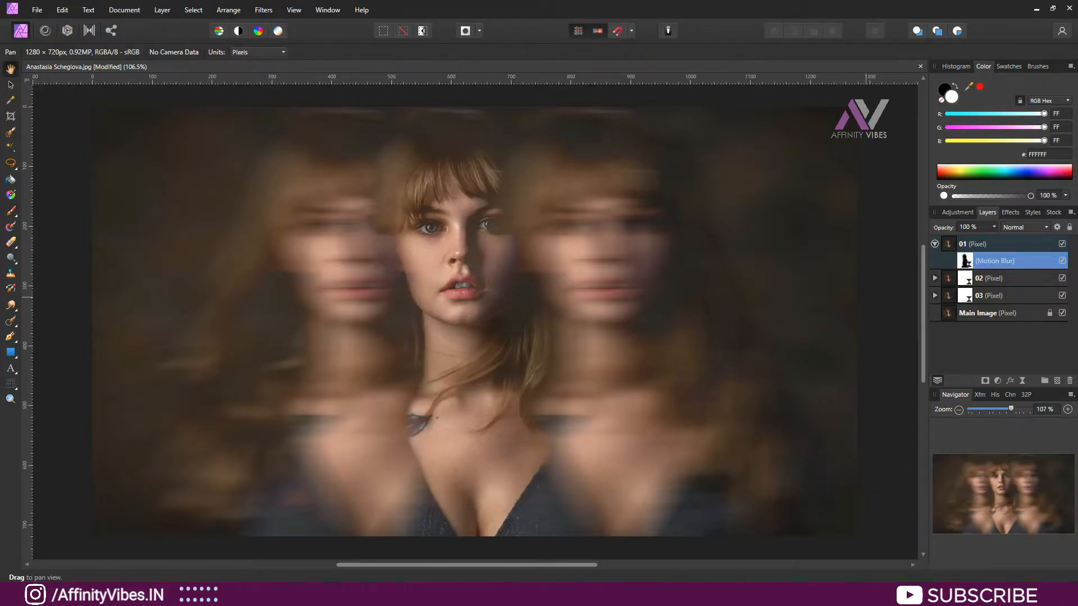
Retune the motion blur radii on layers 02 and 03, keeping the sharp face between ghosts.
click(977, 277)
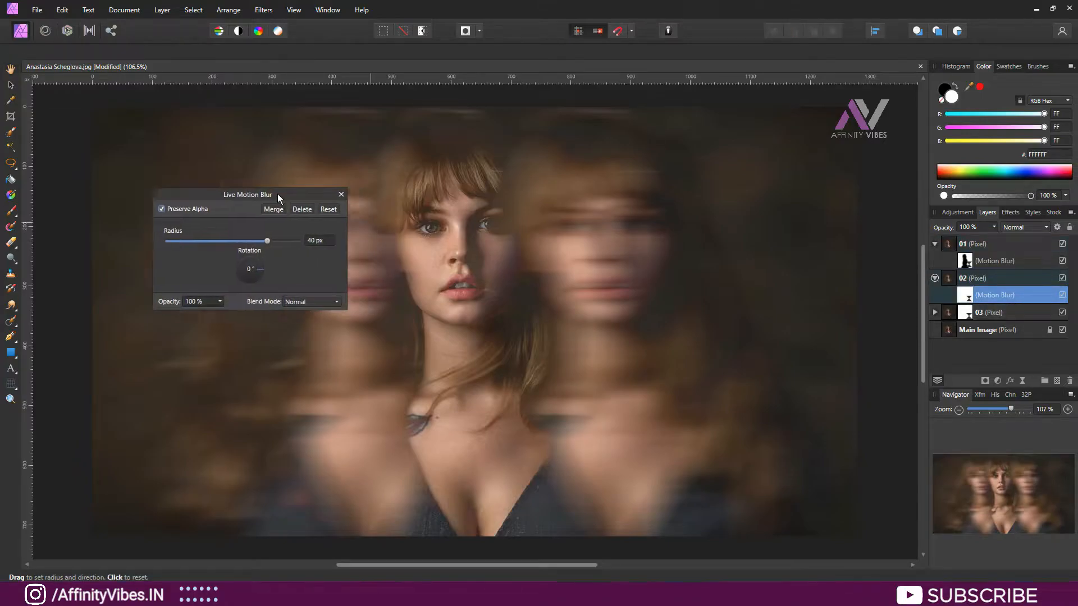
drag(268, 240, 252, 237)
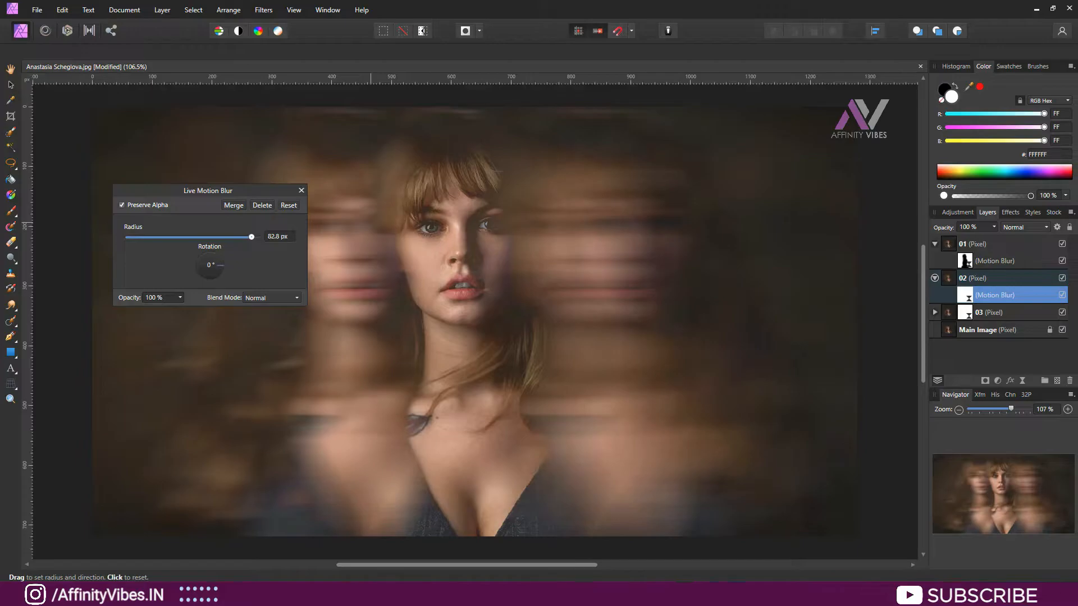
drag(250, 237, 144, 237)
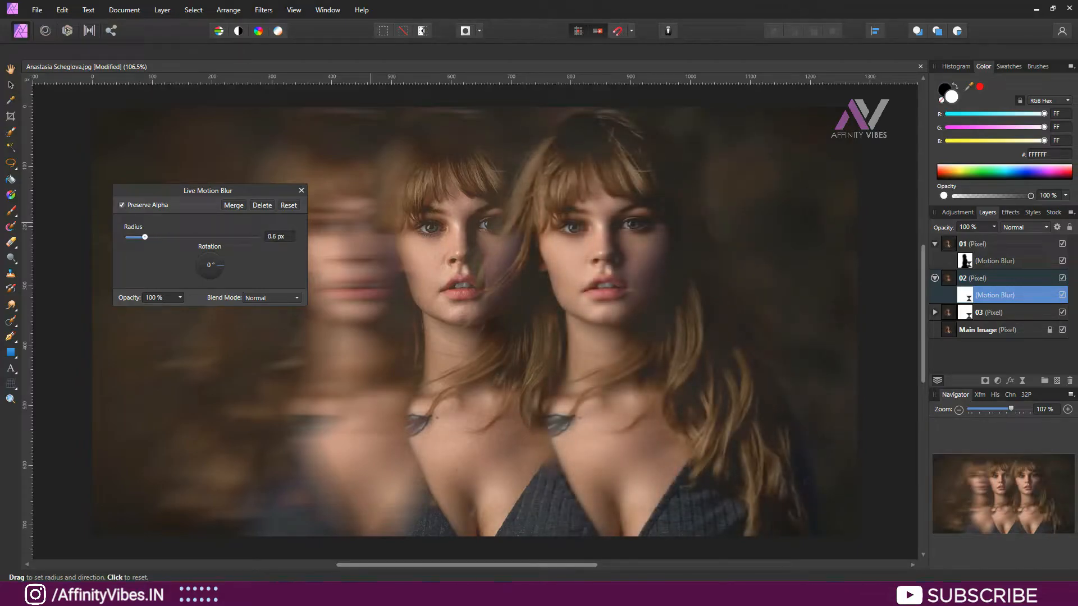
drag(145, 237, 234, 236)
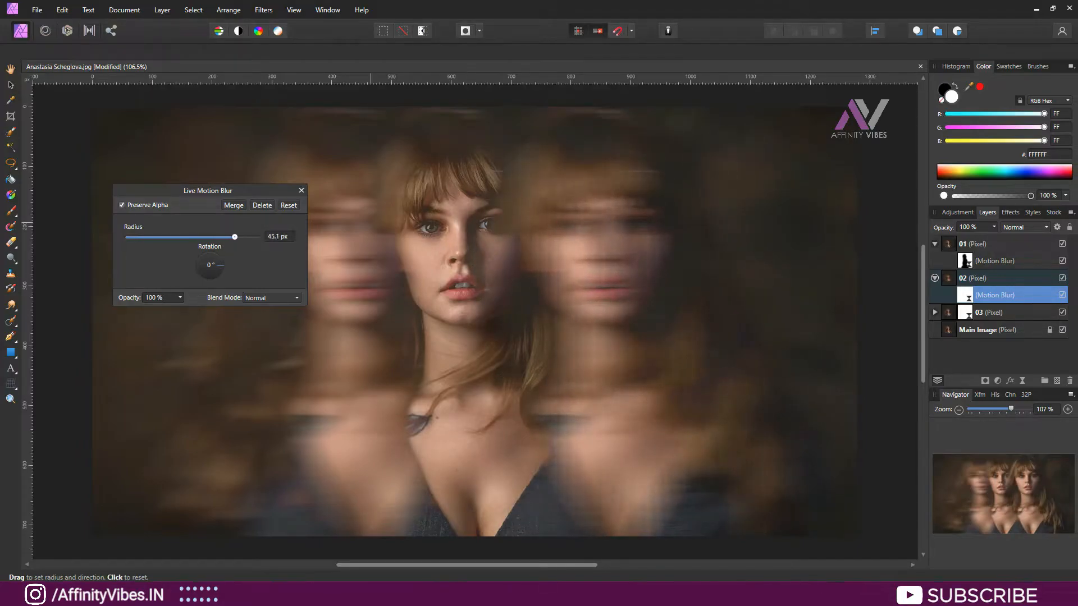
drag(234, 237, 231, 236)
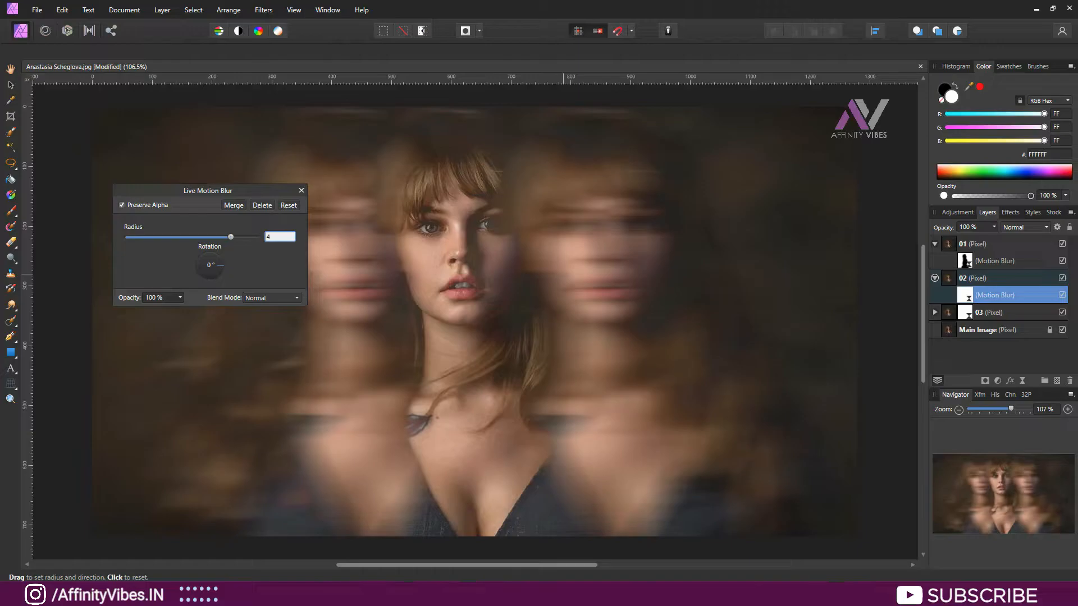
text(4)
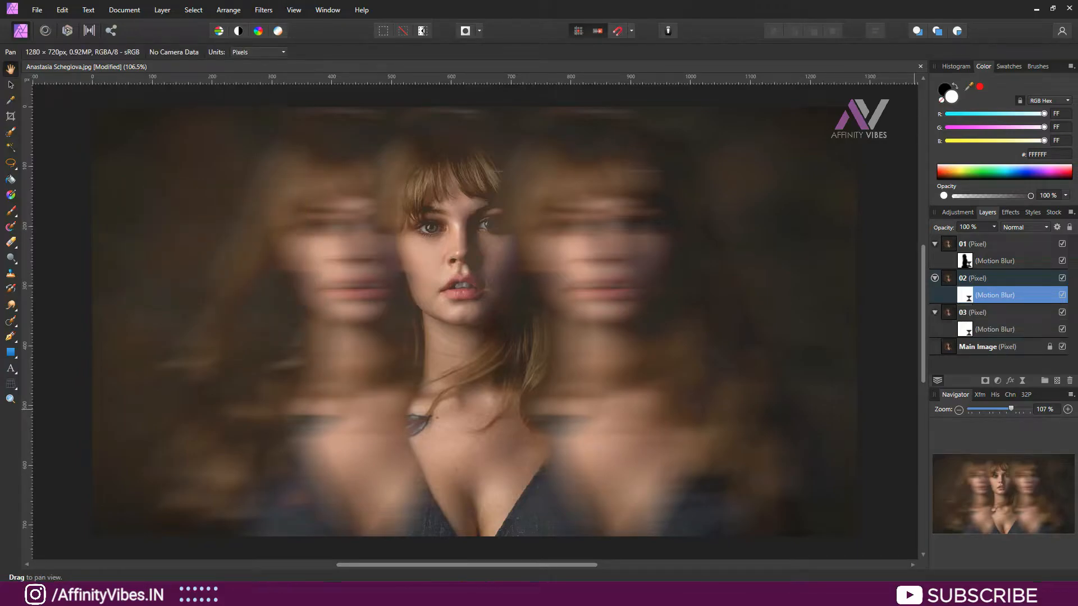
click(993, 329)
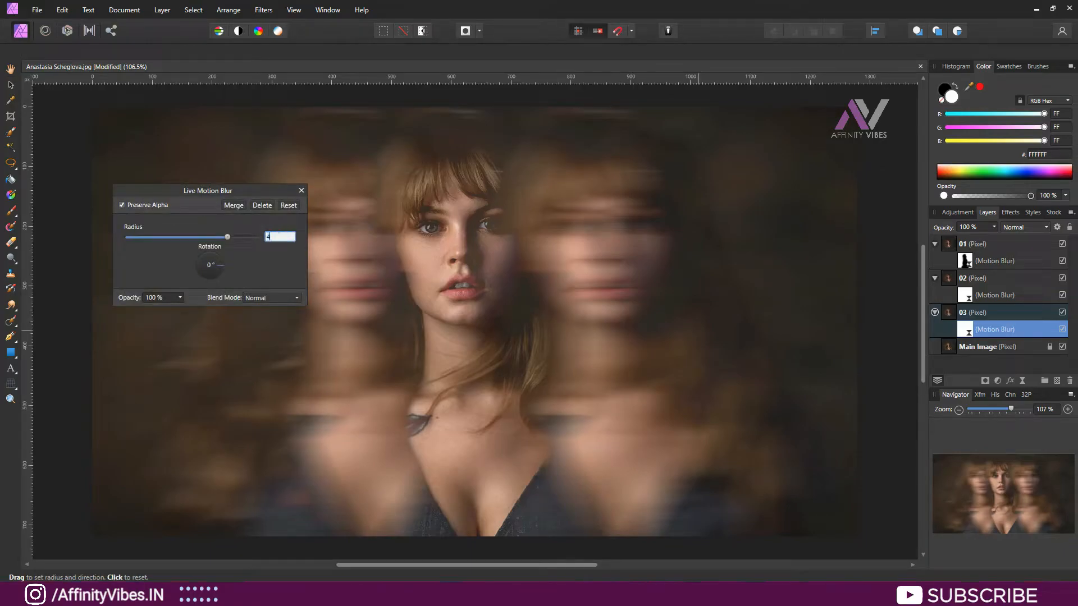
drag(227, 237, 232, 237)
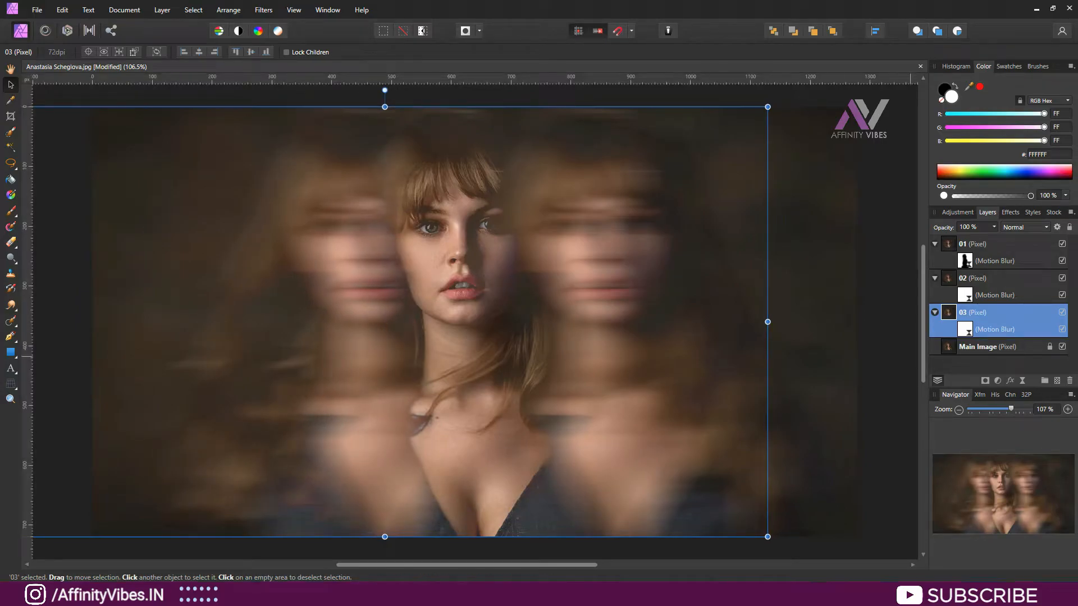
Group all blurred copies with the main image and add a merged pixel layer above.
click(972, 277)
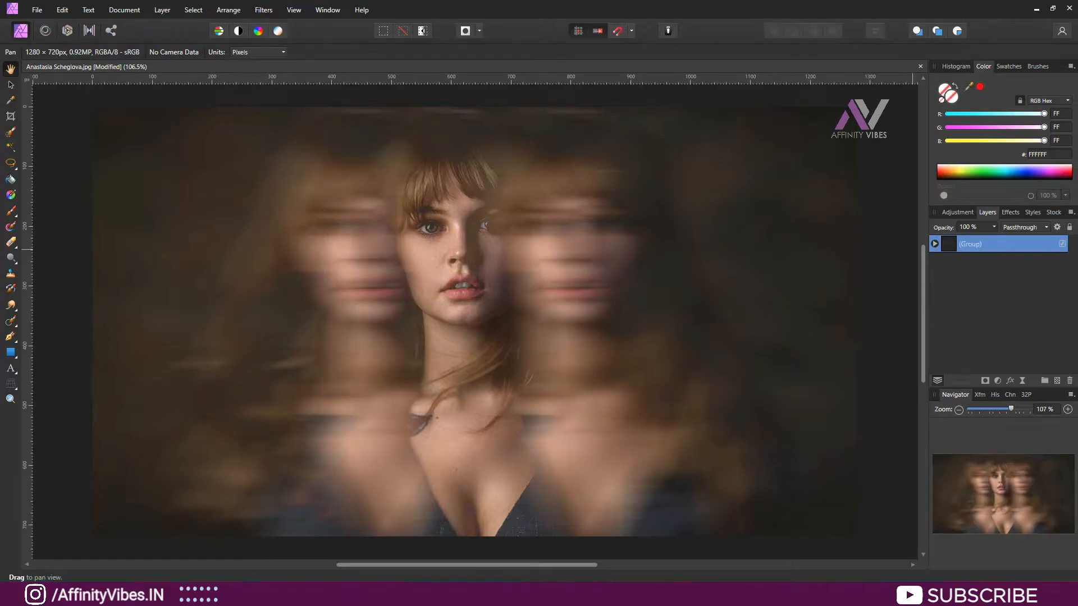
right_click(970, 243)
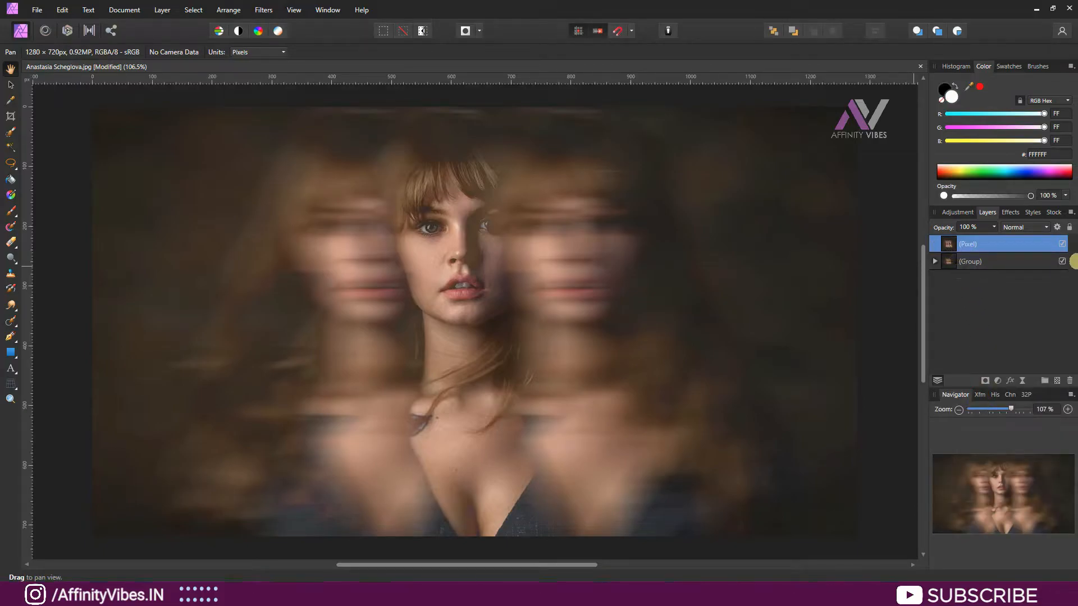
mouse_move(88, 30)
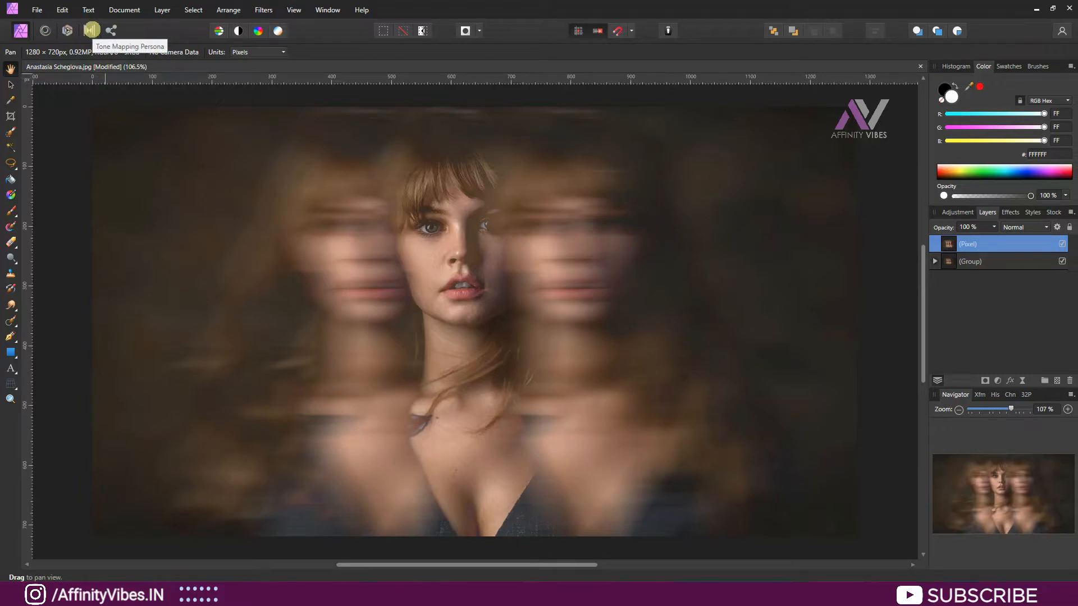
Enter the Tone Mapping Persona and preview Dramatic, Cool, then Extreme presets like Zero Compression.
click(91, 30)
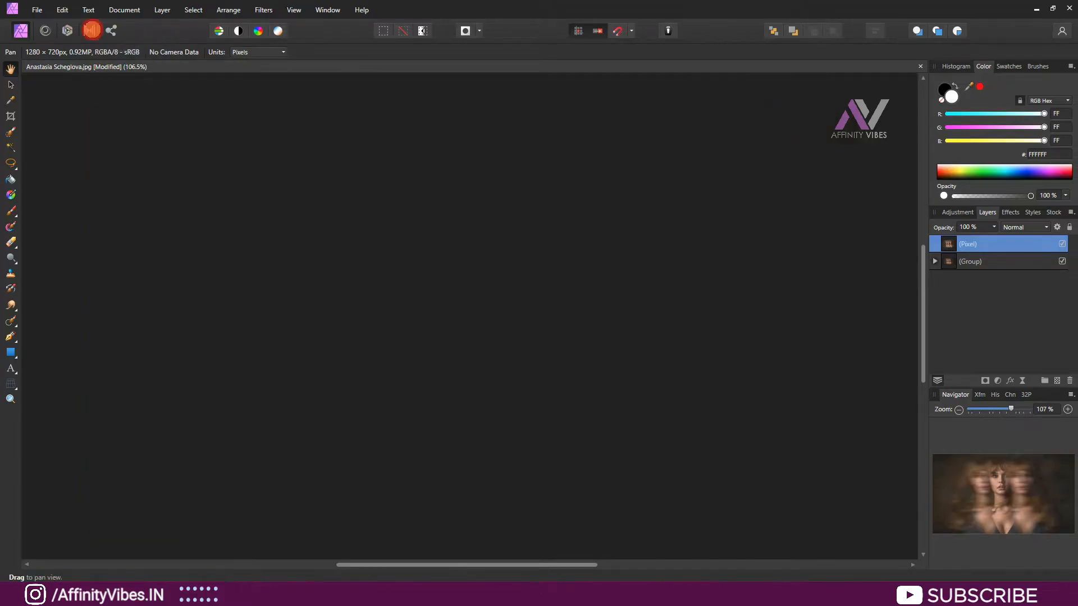
click(66, 31)
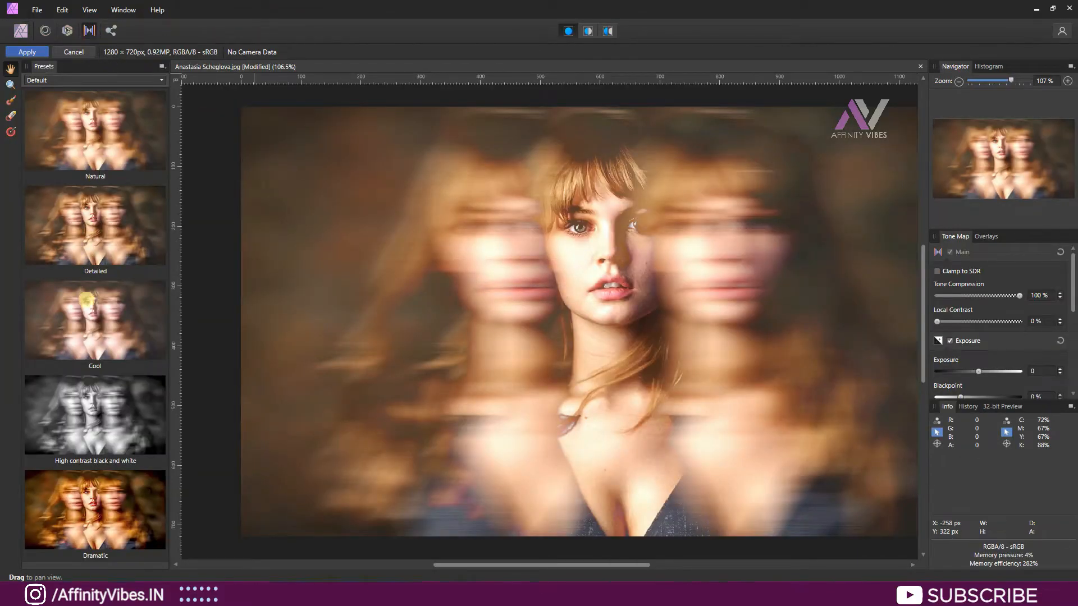
click(94, 510)
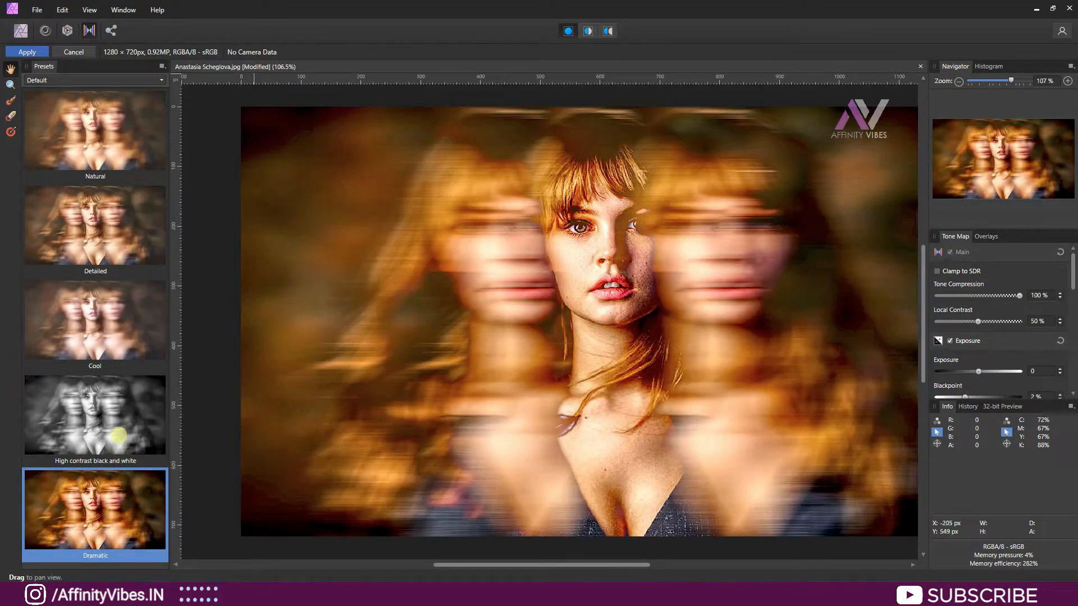
click(95, 320)
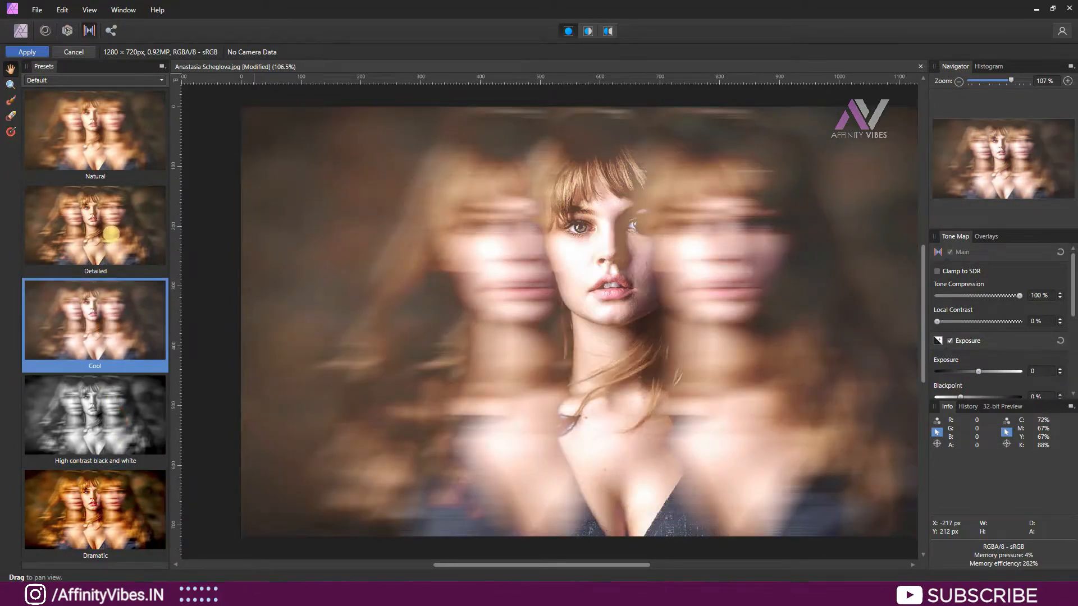
click(94, 129)
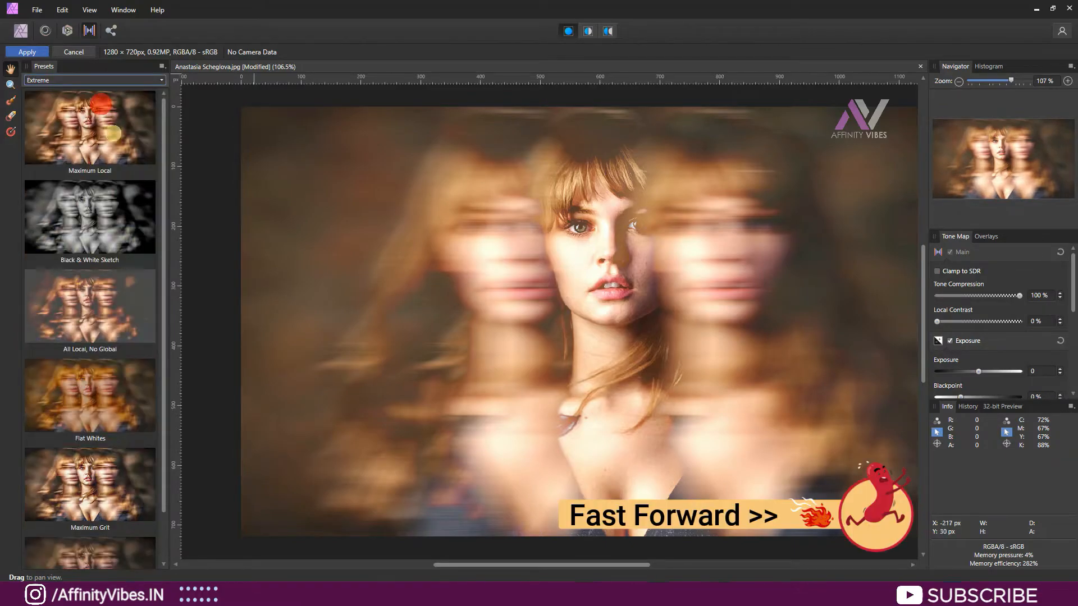
click(90, 305)
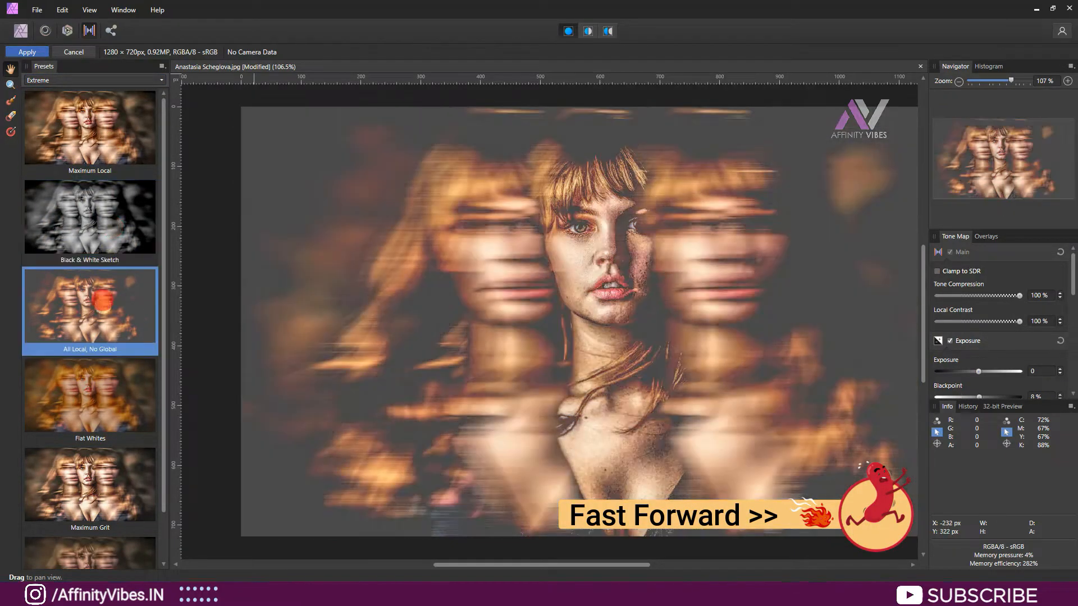
click(89, 518)
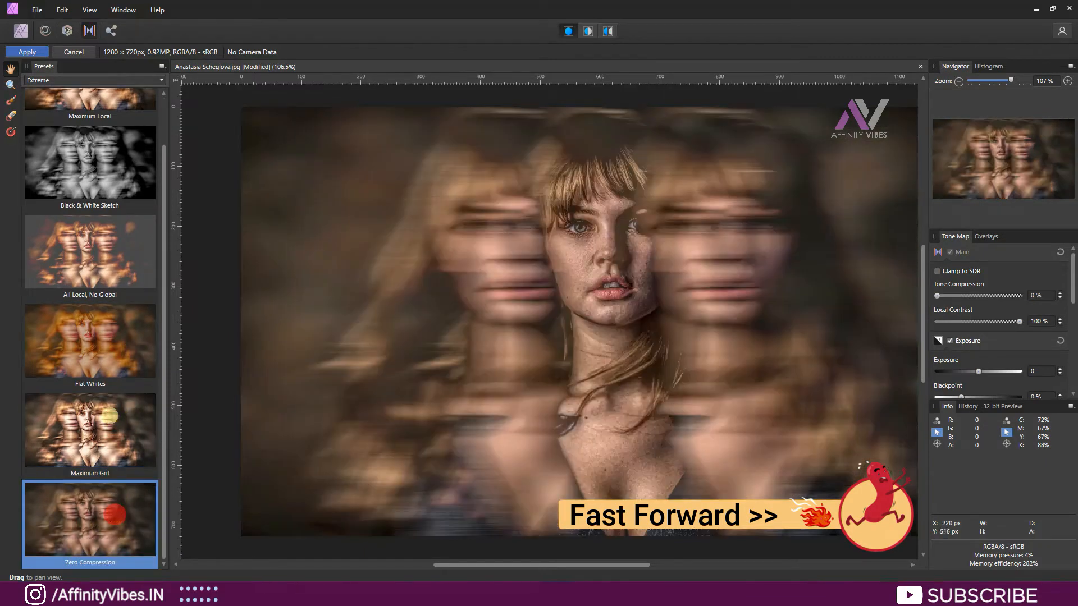
From the Crazy category, apply the I Love Mood Lighting preset and commit the tone mapping.
click(94, 79)
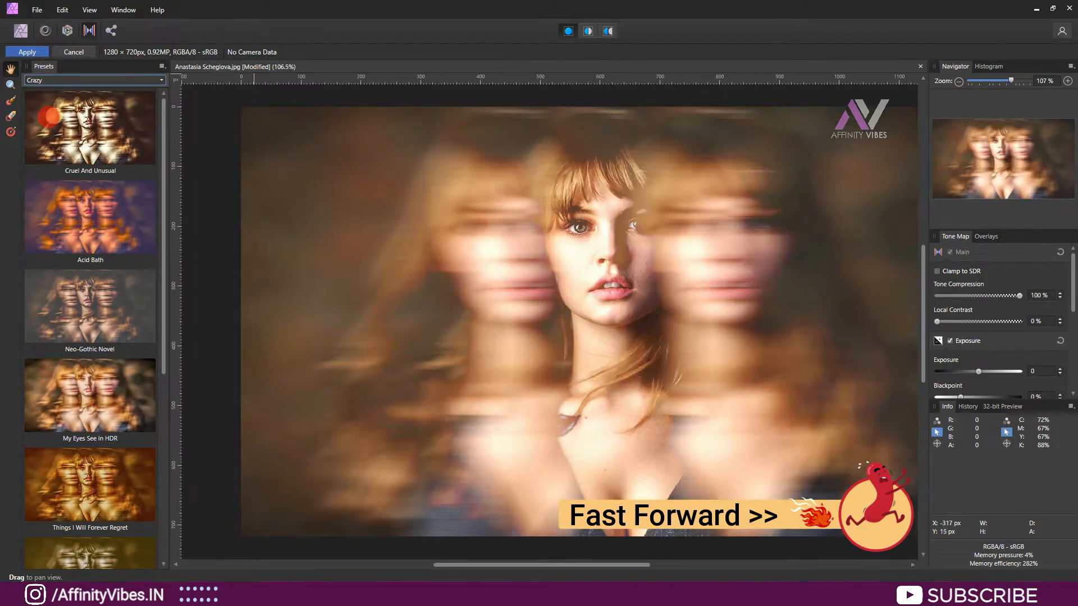
click(90, 226)
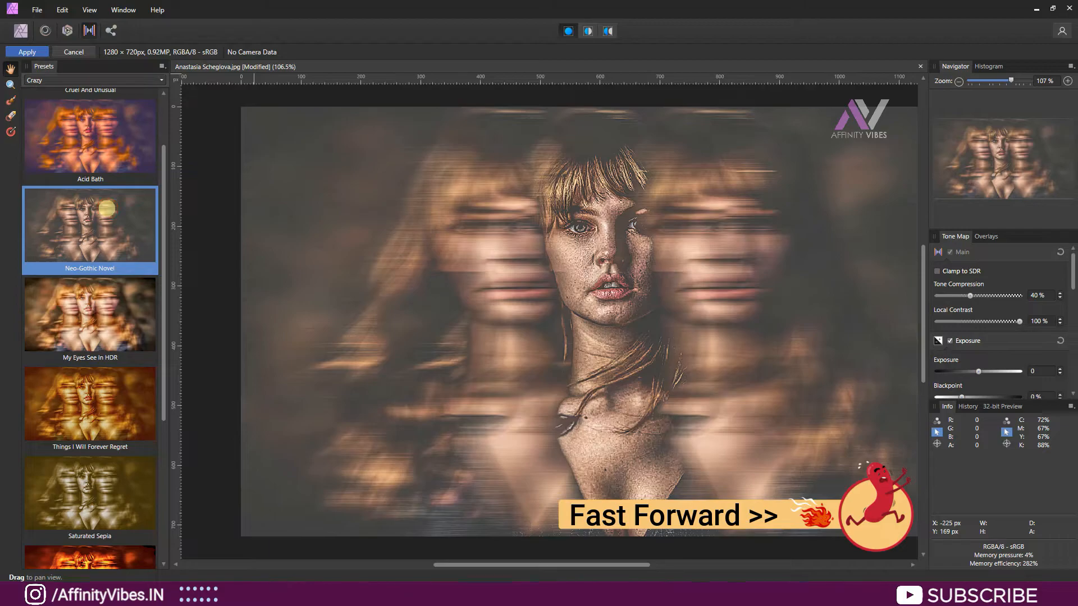
scroll(down, 3)
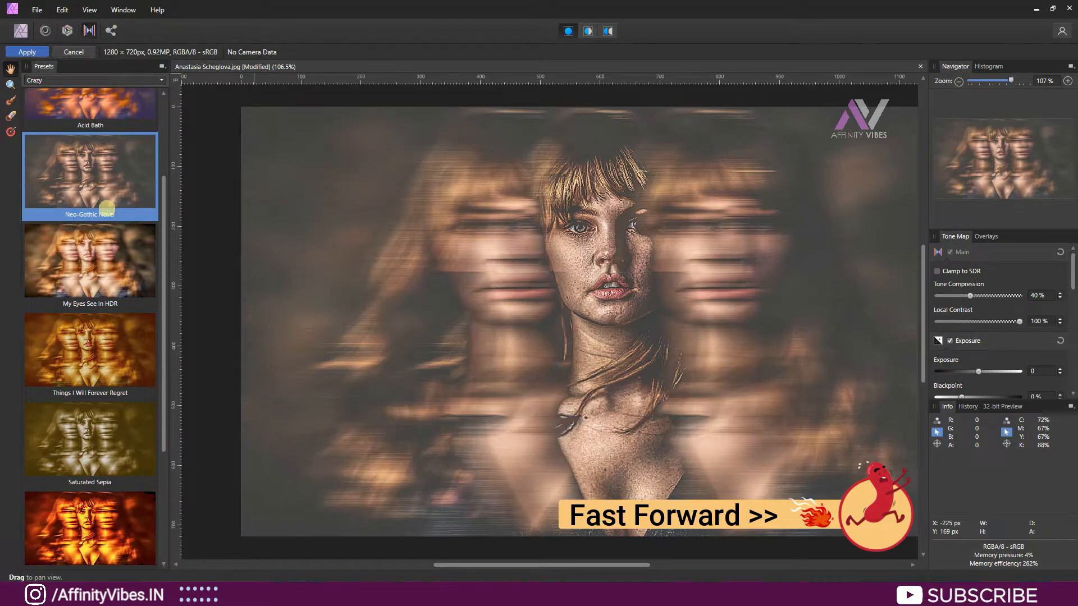
mouse_move(137, 247)
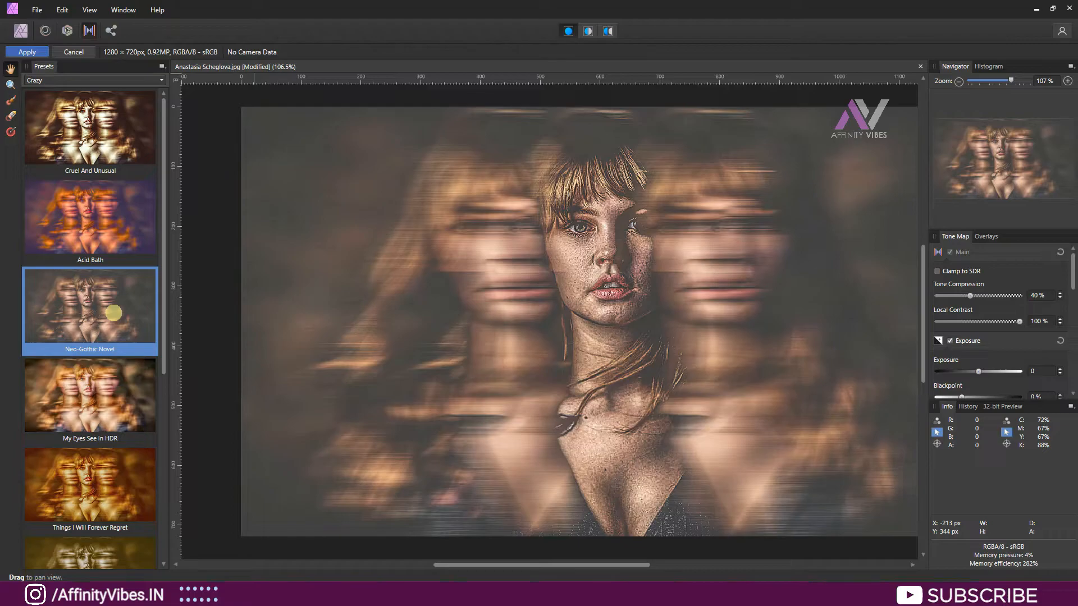
scroll(down, 3)
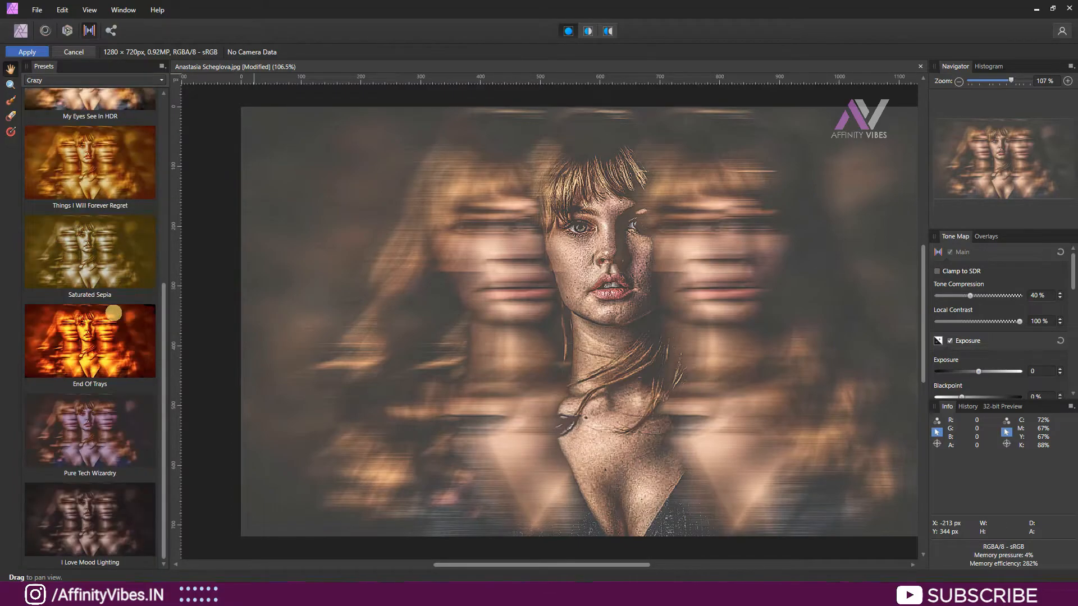
click(89, 519)
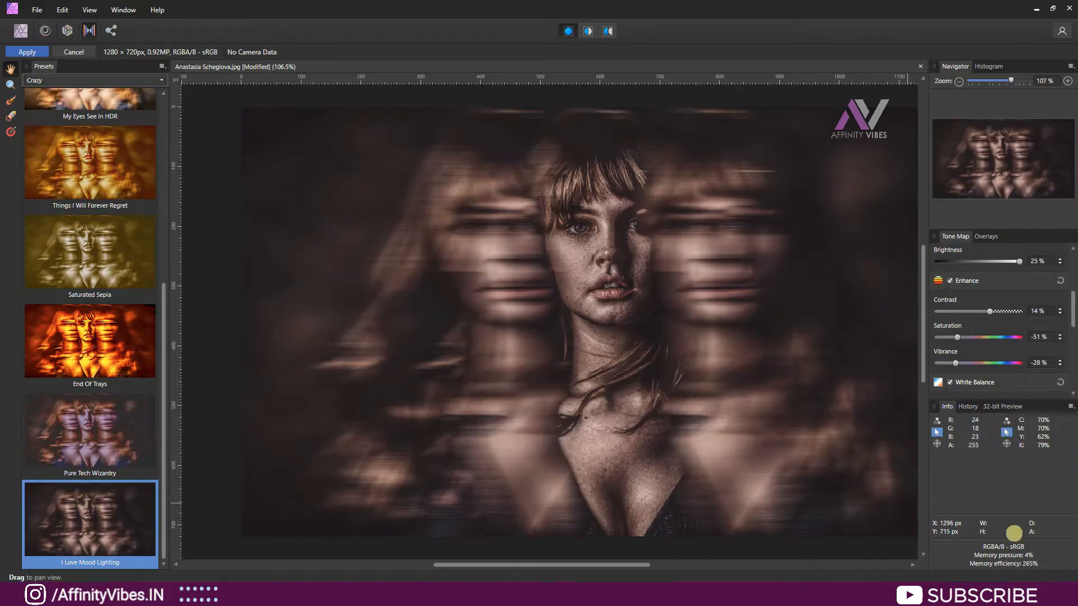
click(27, 52)
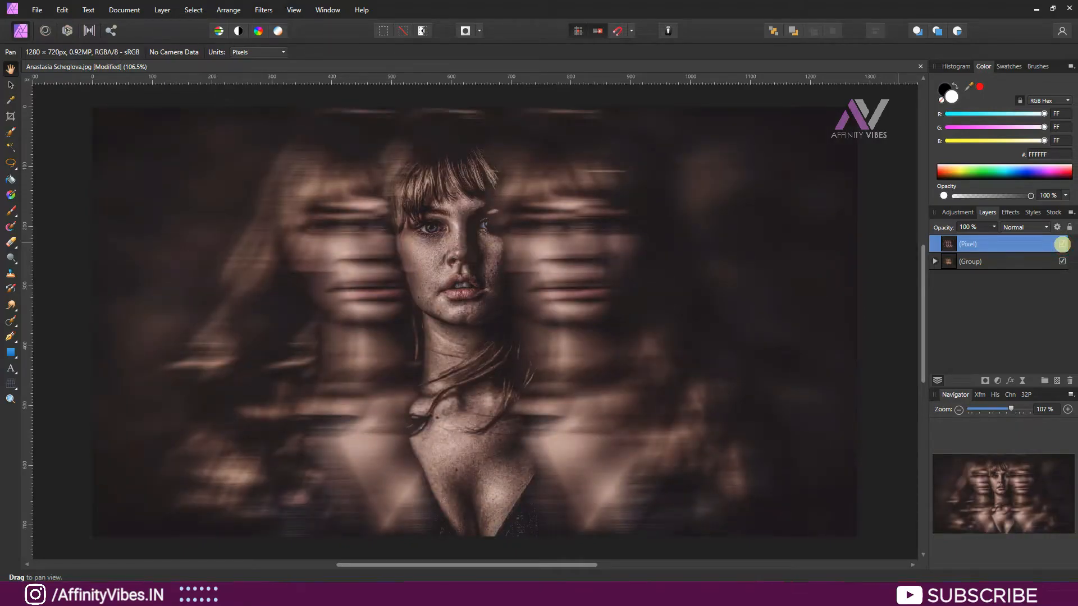
mouse_move(1061, 244)
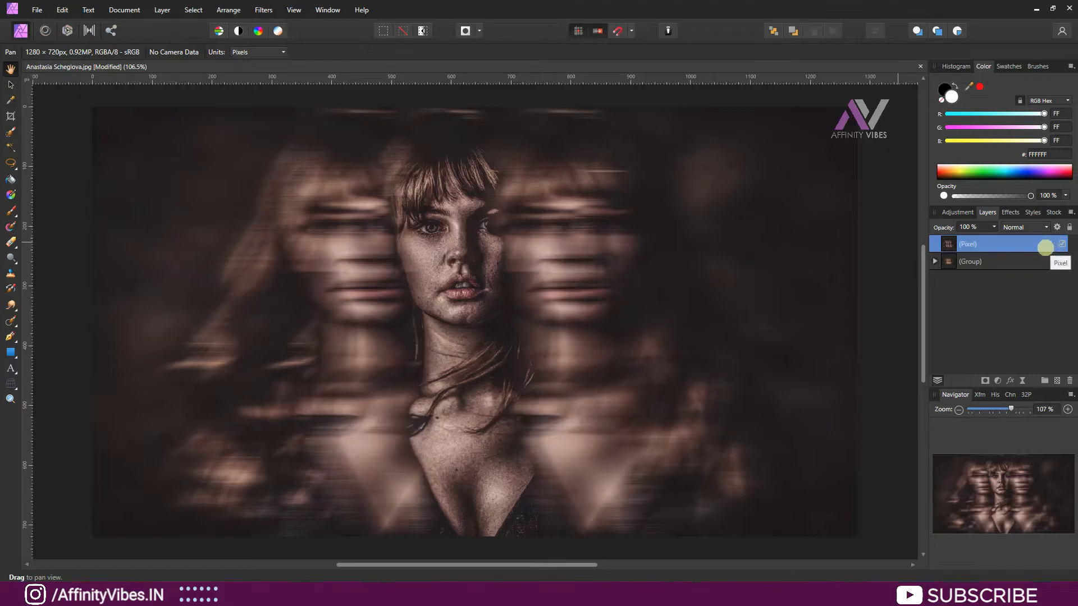
mouse_move(11, 369)
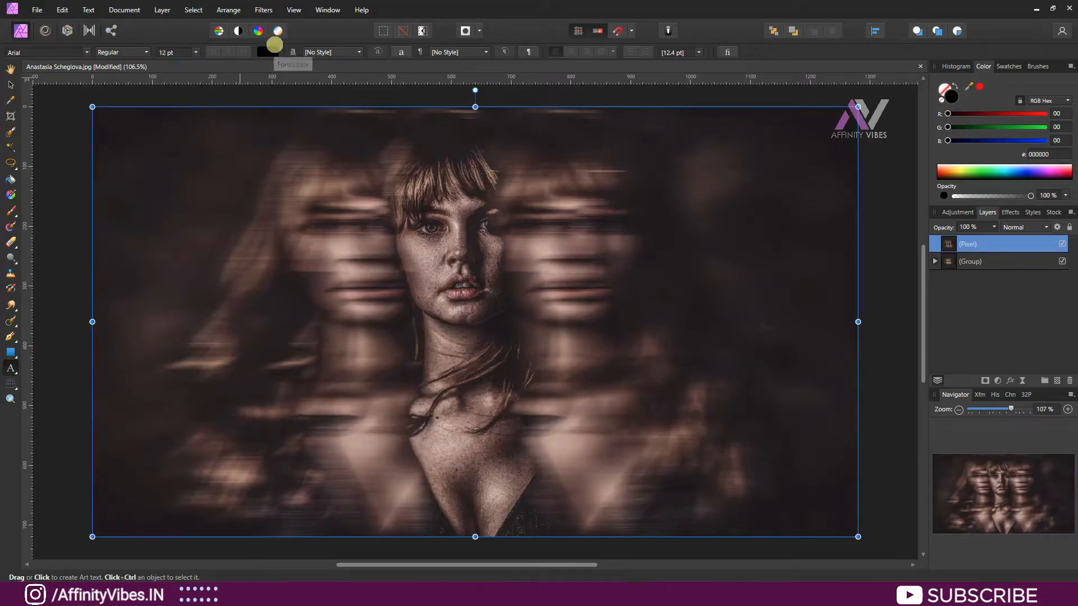
Add white Artistic Text reading 'motion blurr' in the upper right of the portrait.
click(268, 31)
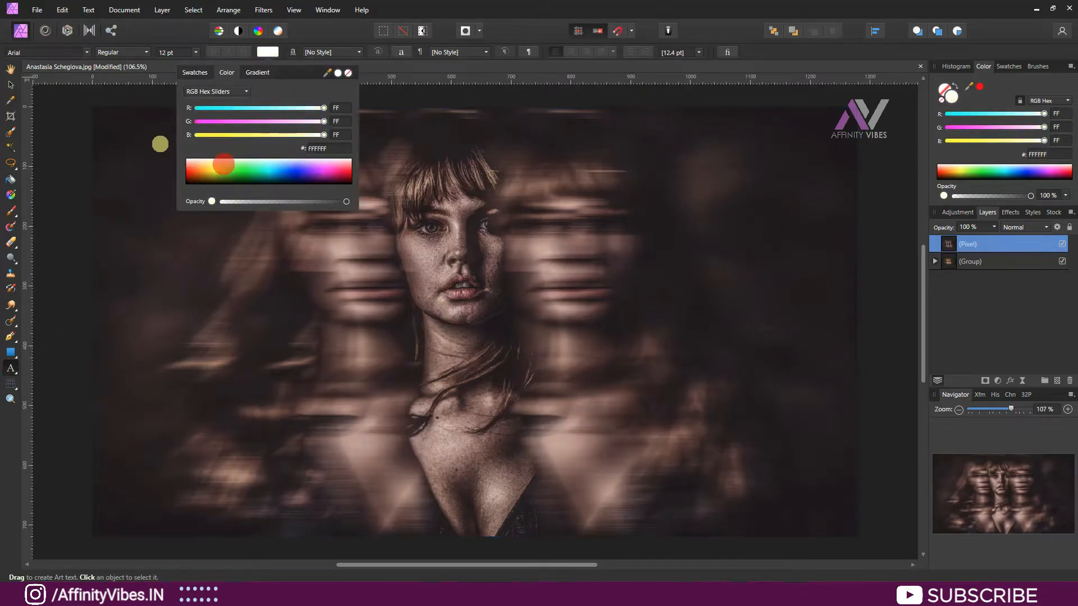
click(473, 310)
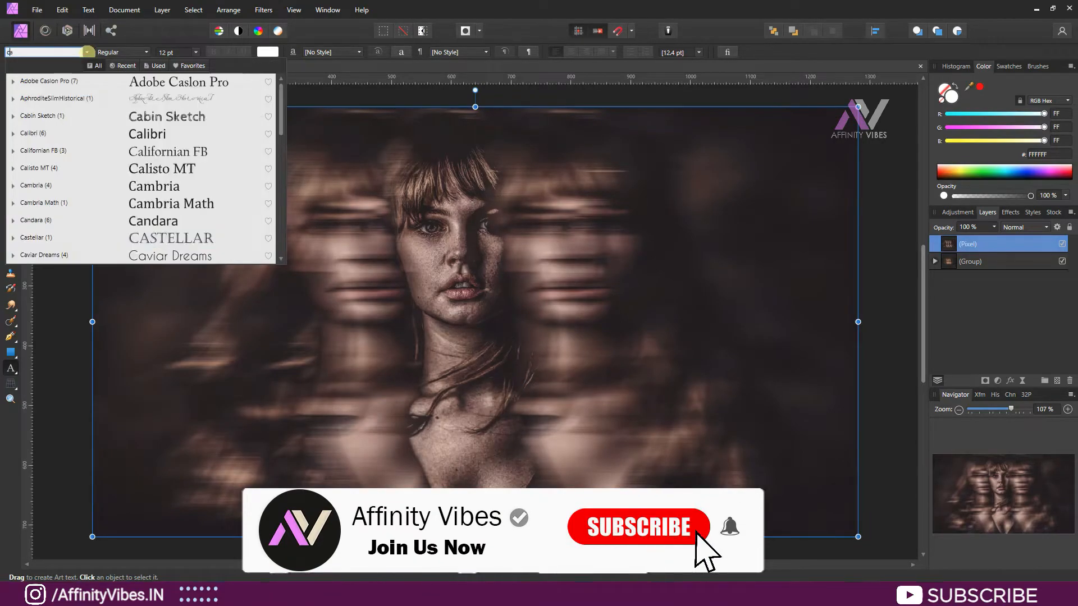
text(cav)
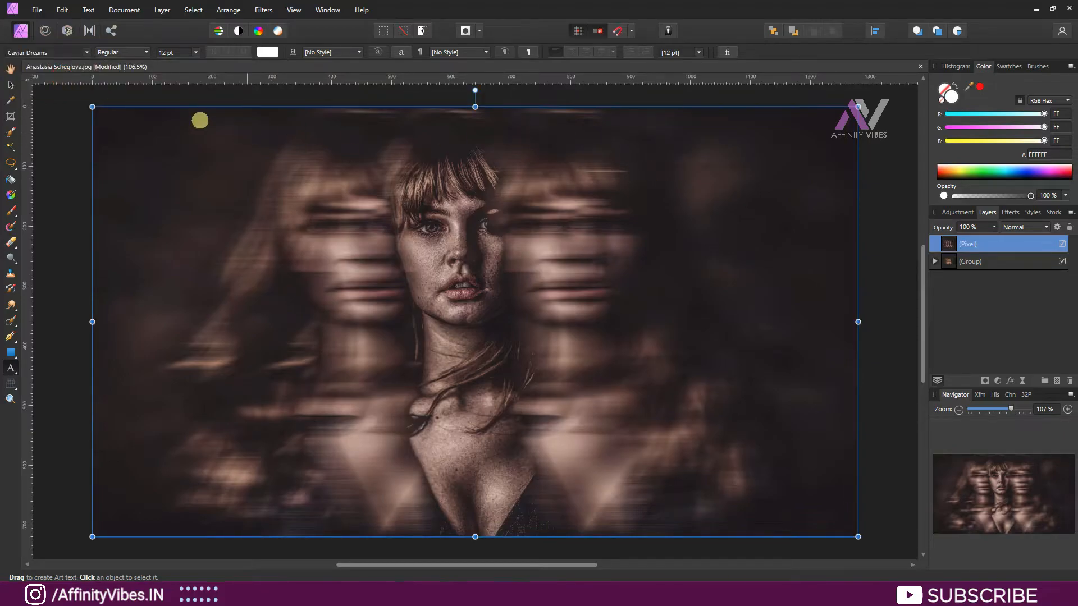
click(195, 52)
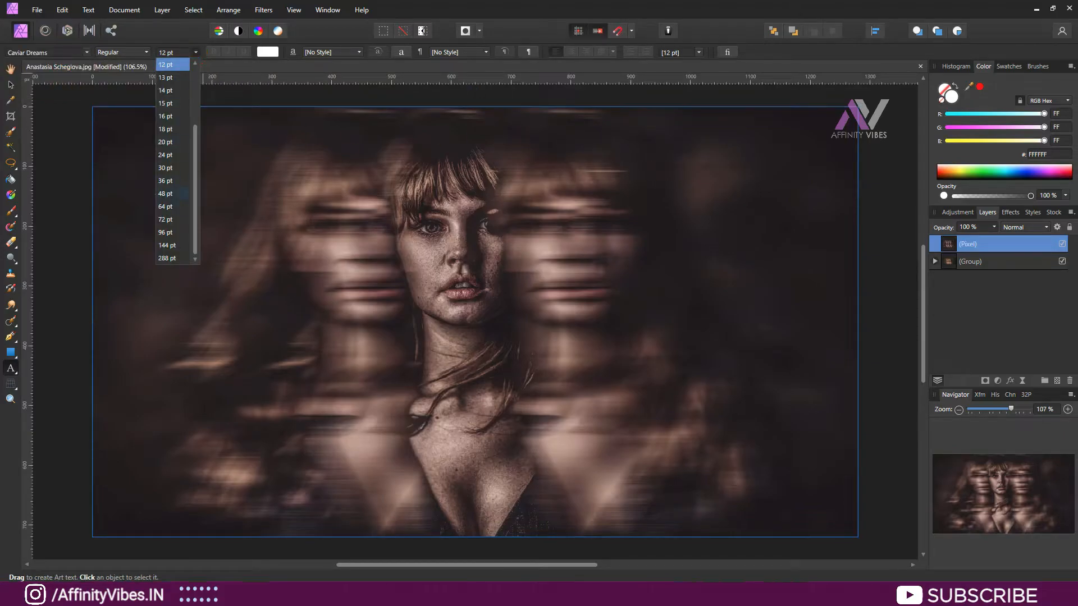
click(165, 194)
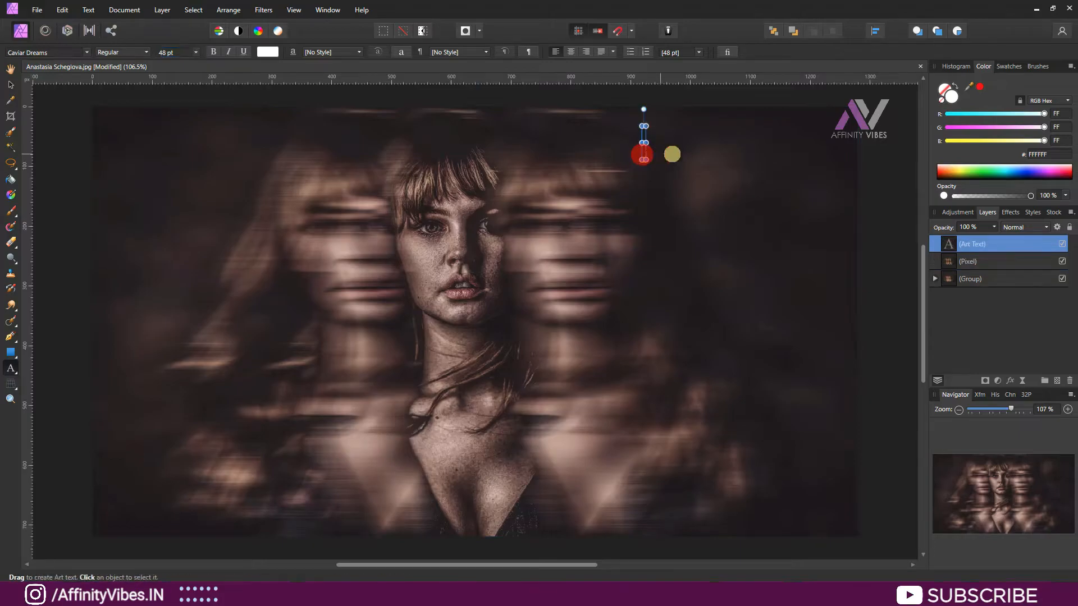
text(motion blurr)
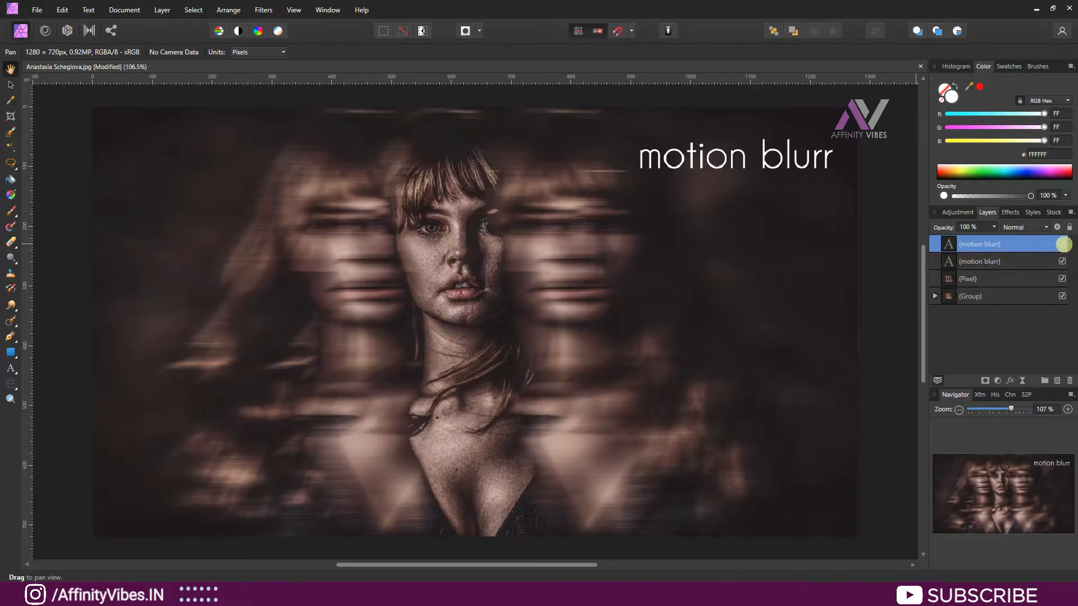
Hide the top title copy and apply a Motion Blur filter to the lower copy.
click(1062, 244)
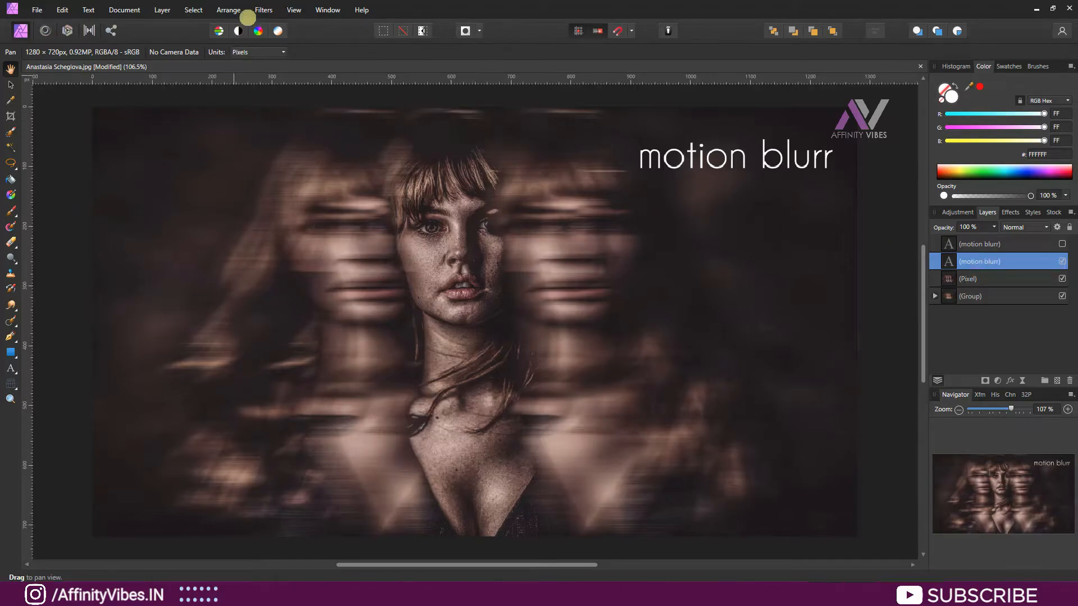
click(263, 10)
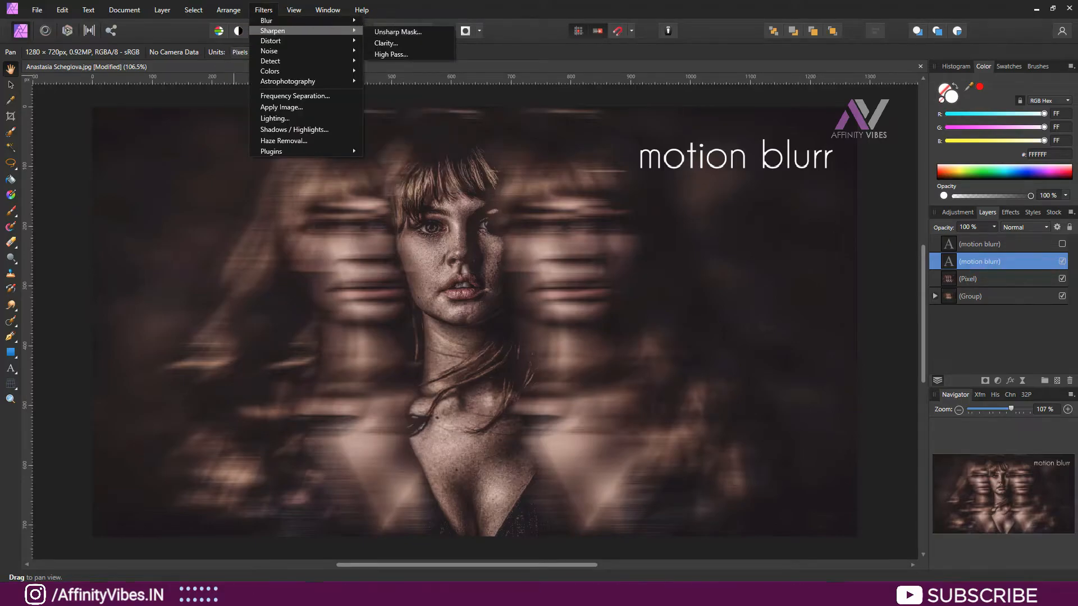
mouse_move(267, 20)
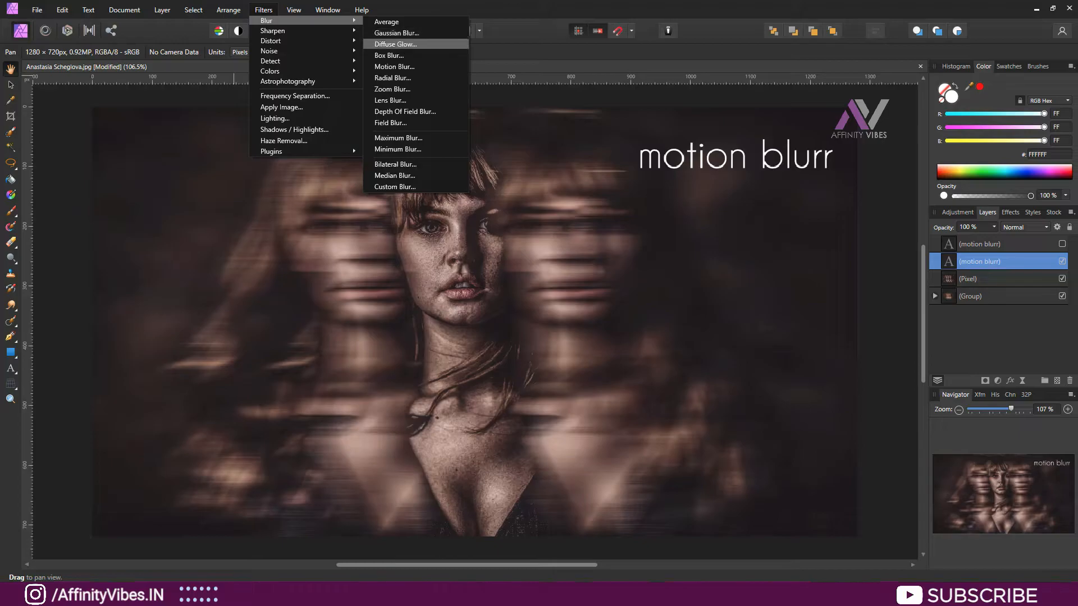
click(394, 66)
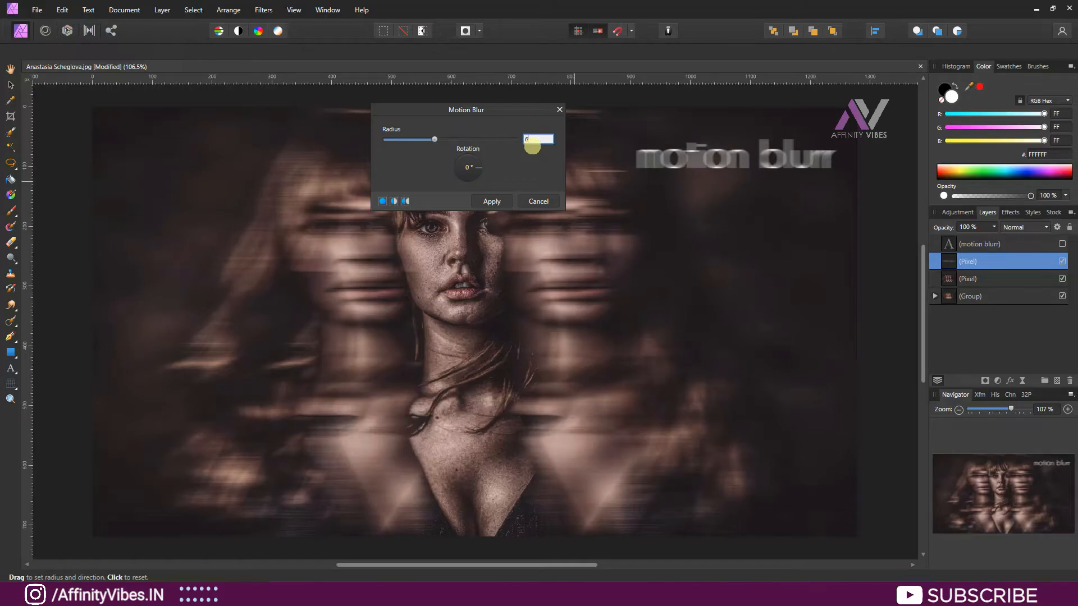
drag(435, 139, 428, 140)
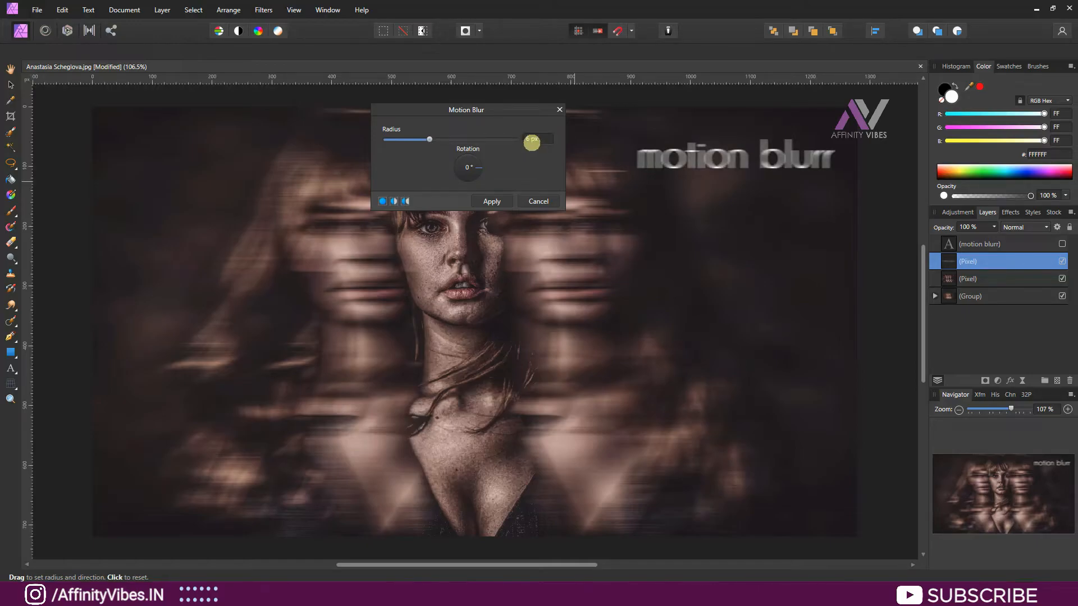
click(491, 201)
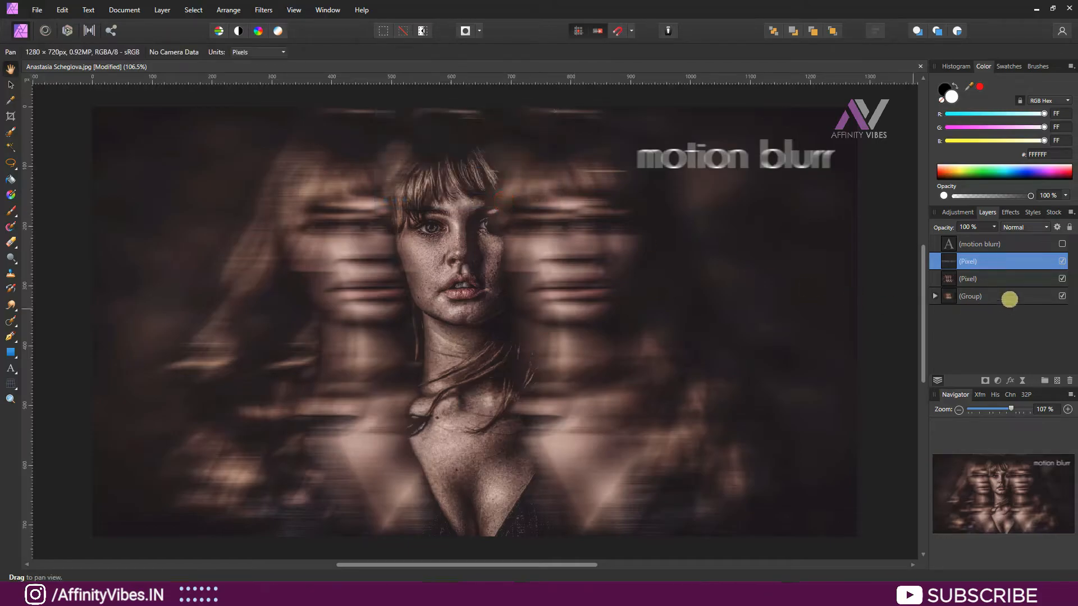
click(979, 244)
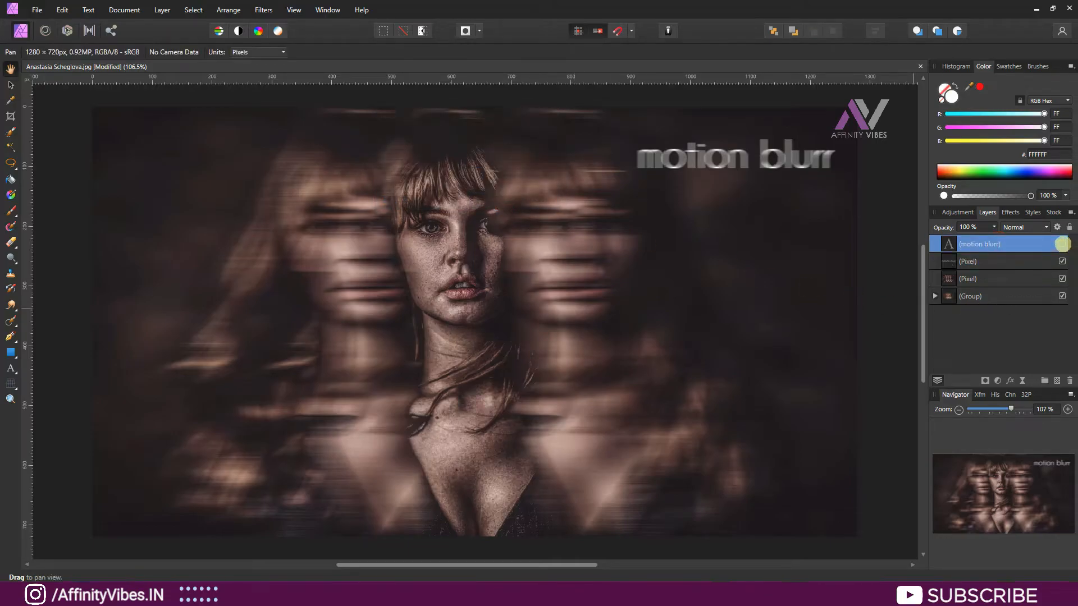
Show the sharp title at 50% opacity, align it over the blurred copy, and group both as Text.
click(734, 157)
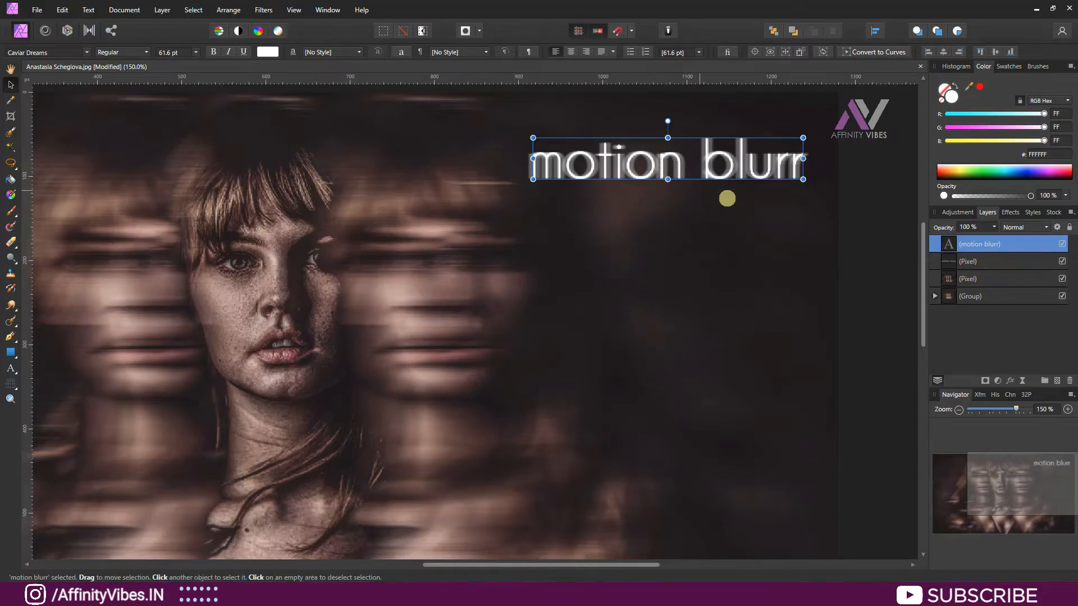
drag(1024, 236, 962, 236)
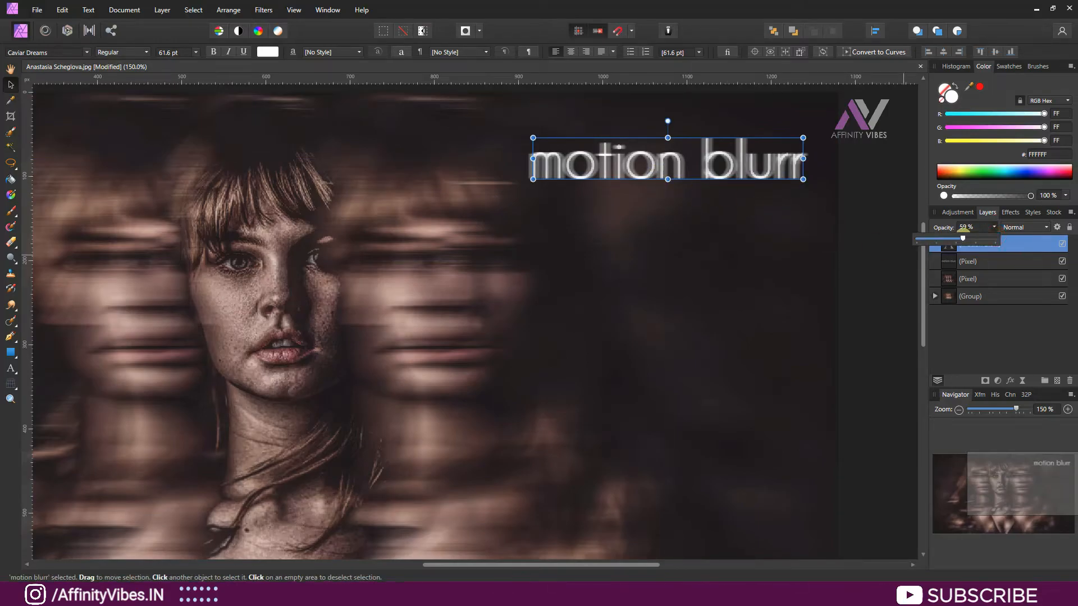
drag(962, 238, 955, 238)
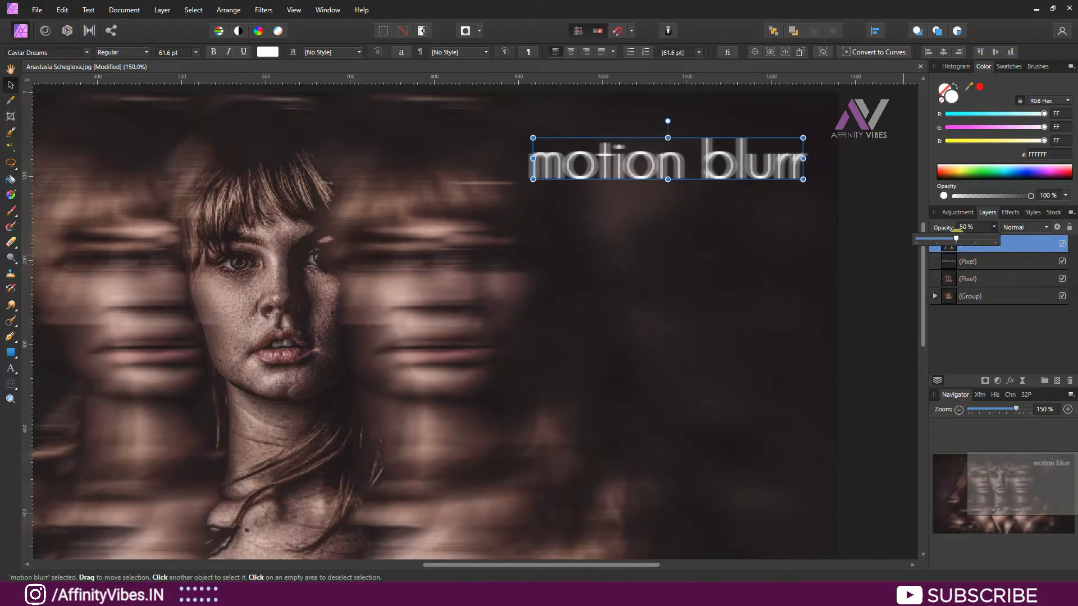
drag(667, 158, 659, 159)
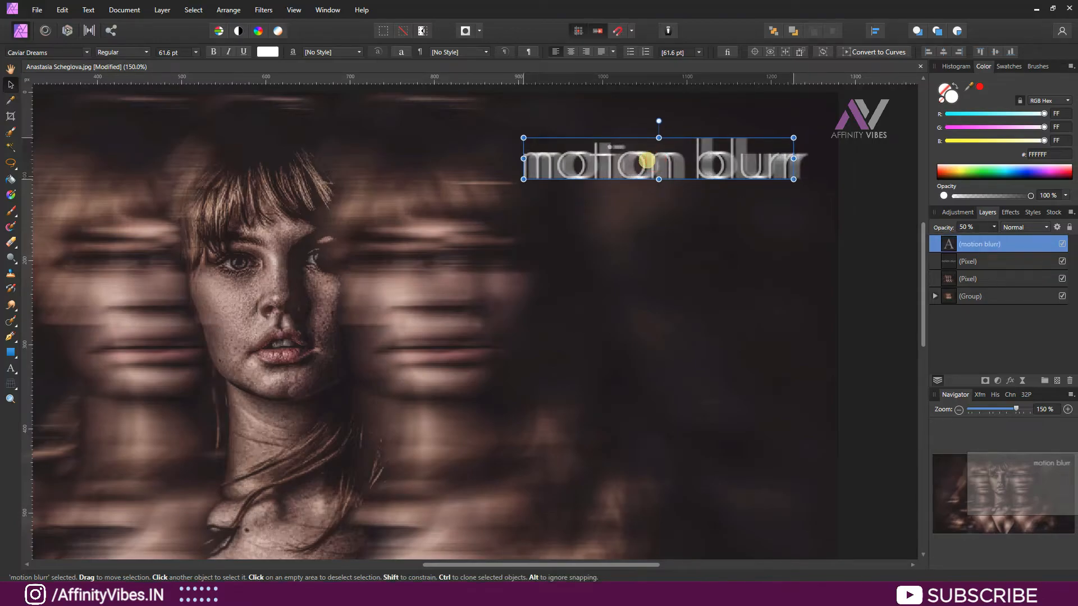
drag(646, 159, 653, 160)
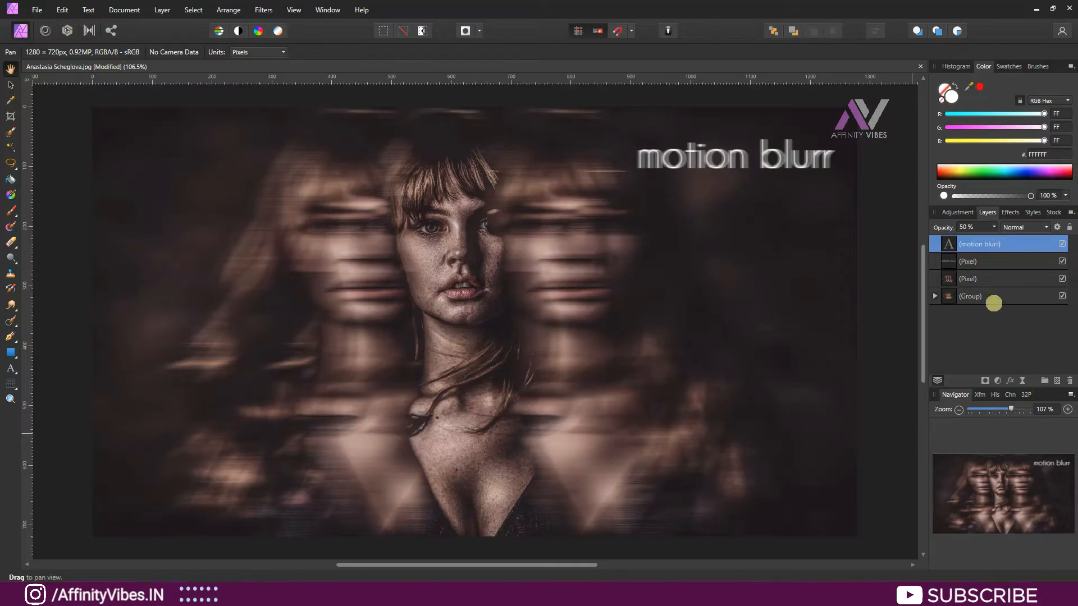
click(983, 261)
text(Text)
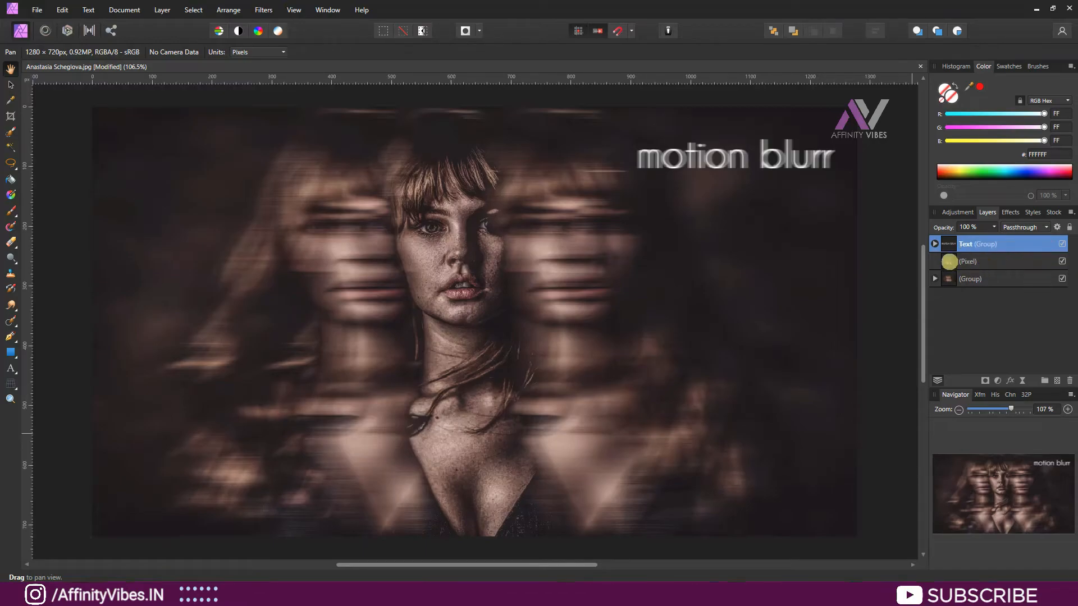
Run the pixel layer through Topaz Adjust 5 with the Clarity preset from the Adjust 4 Preset List.
click(968, 261)
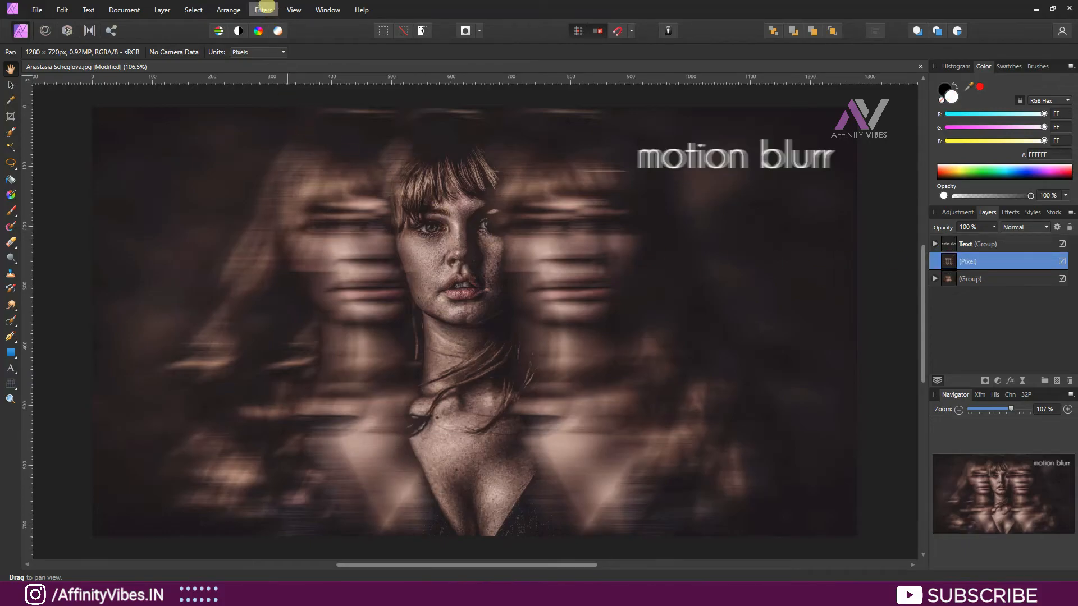
click(262, 10)
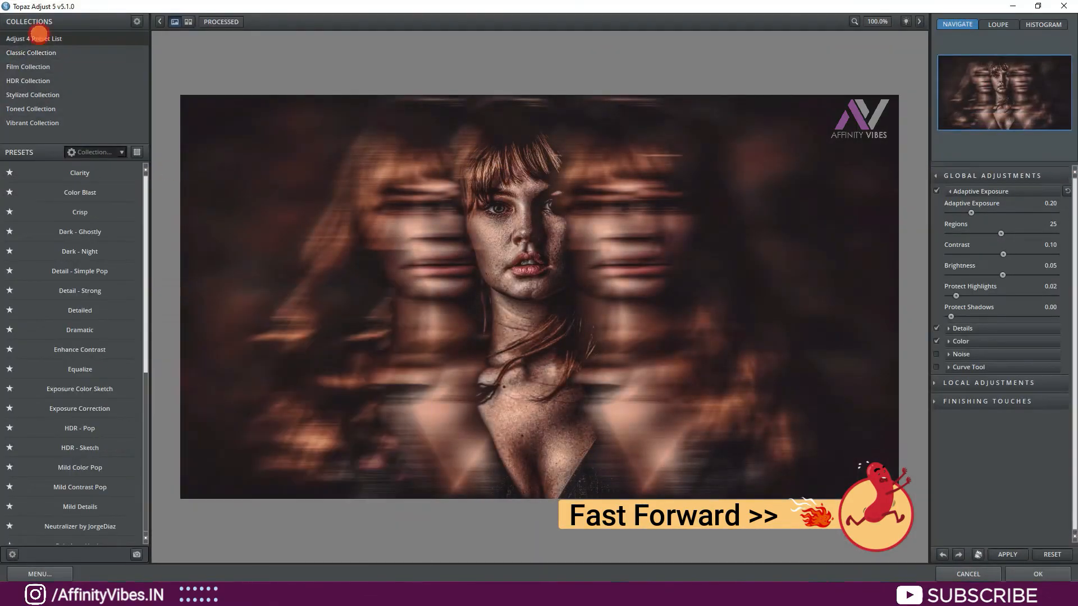
click(78, 173)
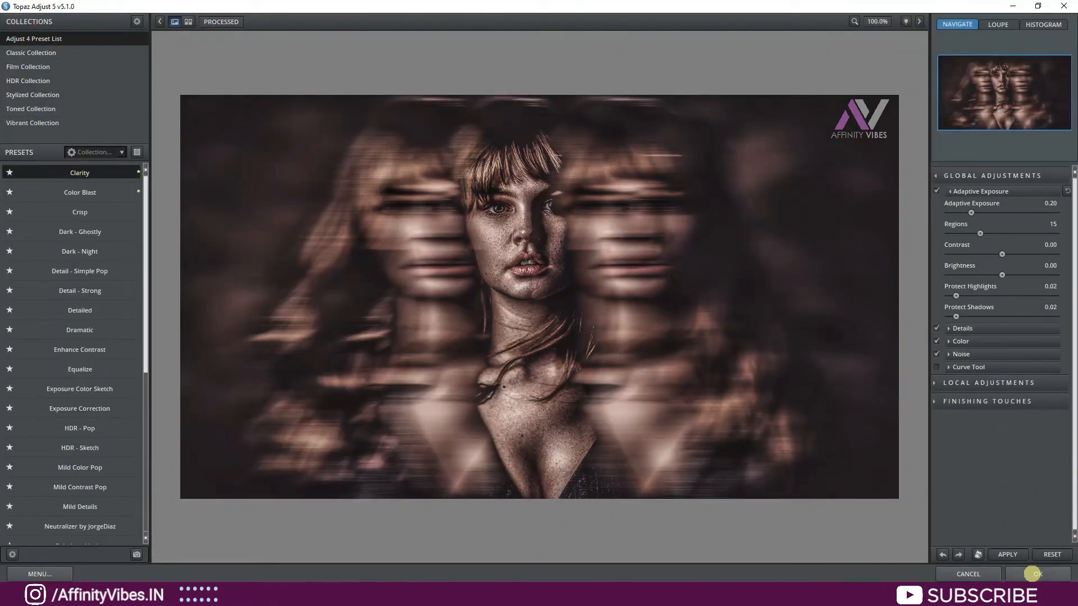
click(1035, 574)
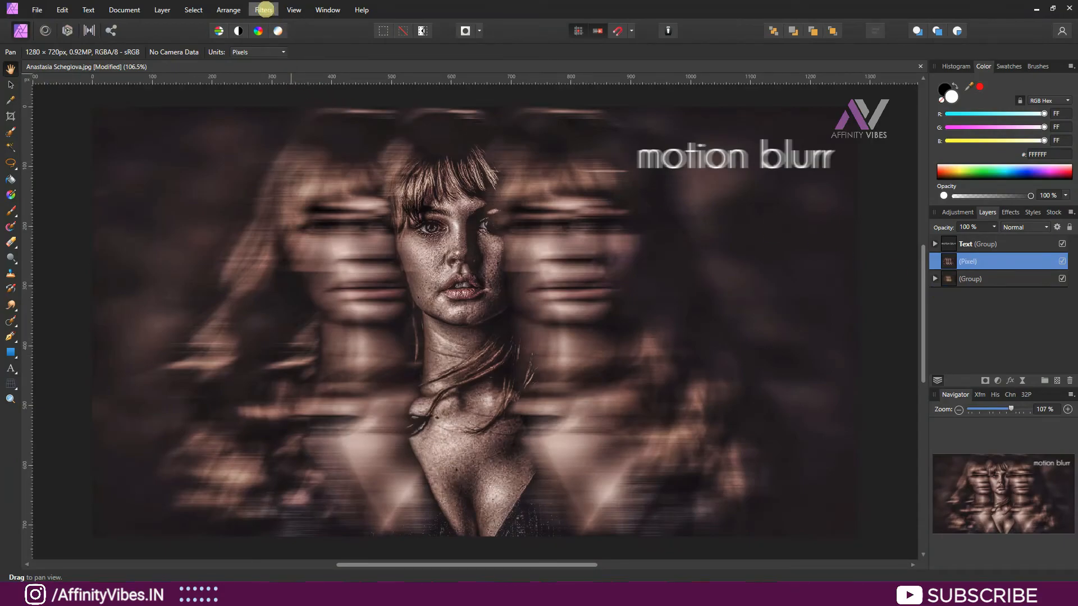
Bring up Unsharp Mask sharpening at about 6.1 px radius and 1.165 factor.
click(263, 10)
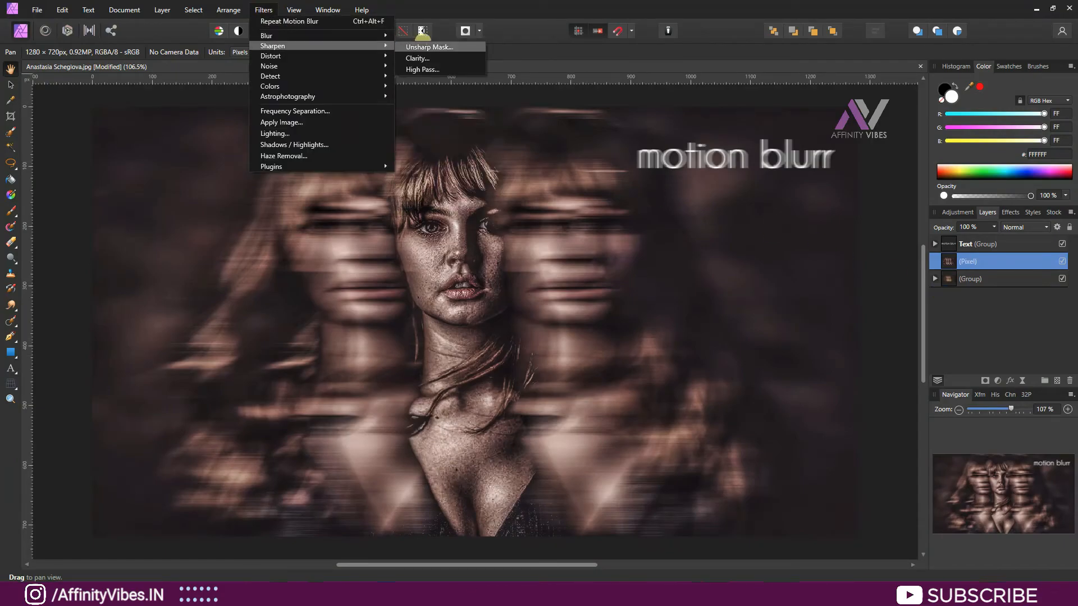
mouse_move(421, 70)
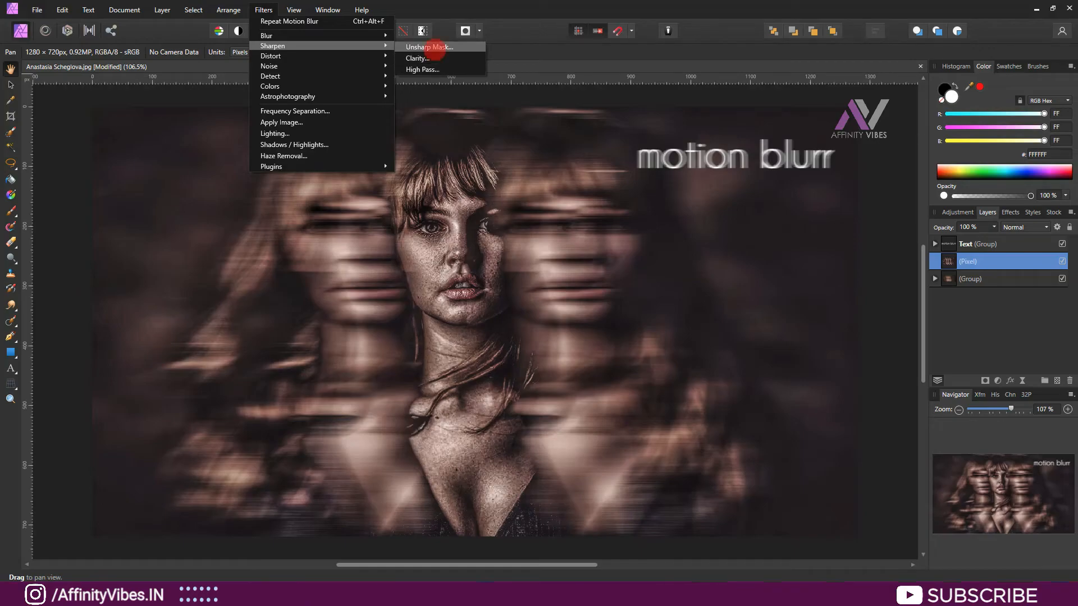
click(428, 48)
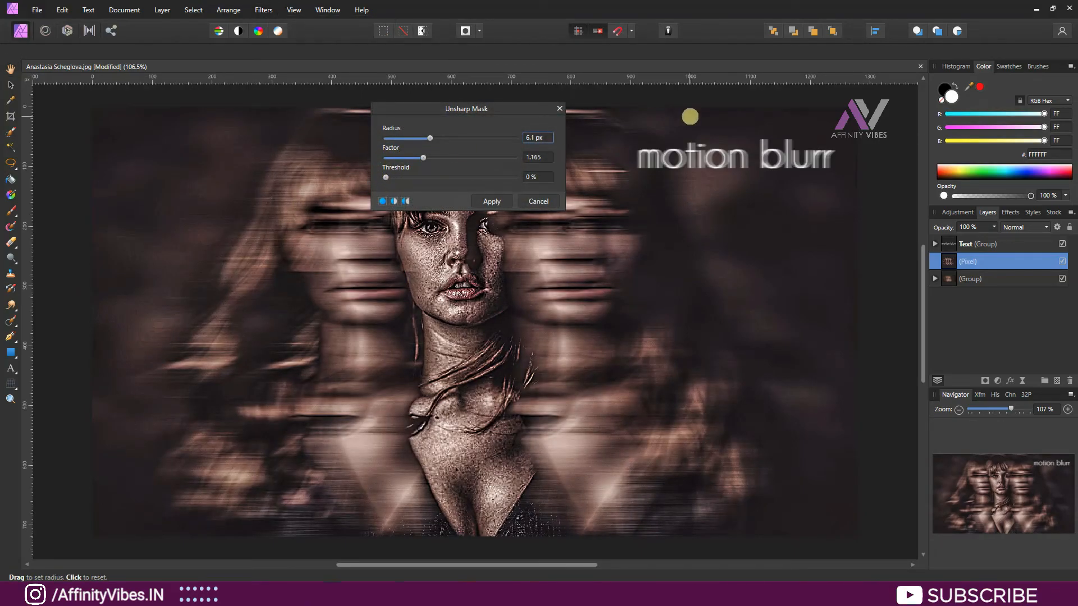